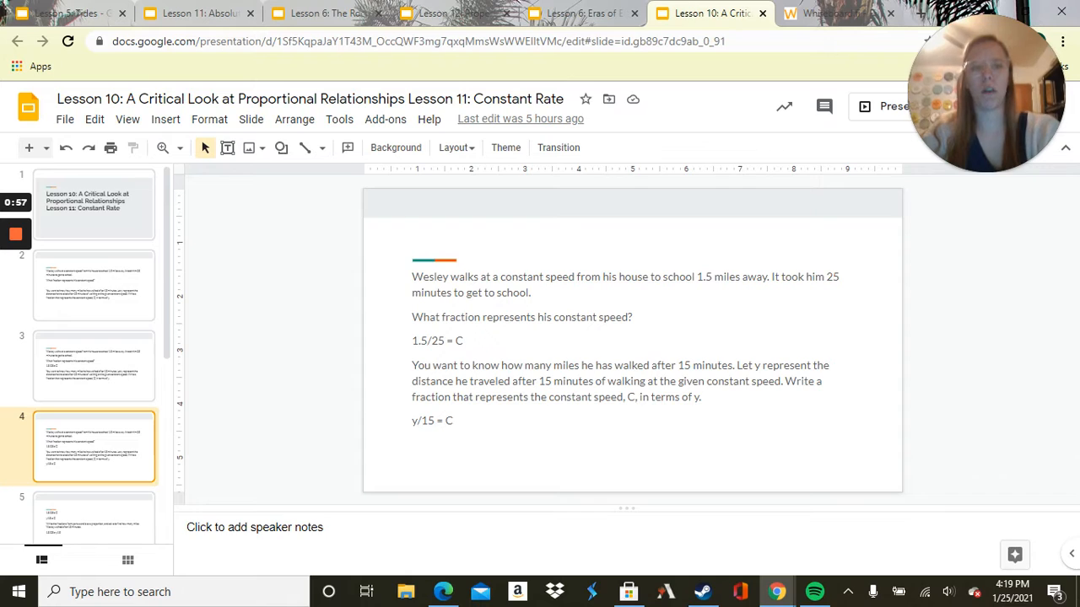
Cross-multiply Wesley's proportion to 25y = 22.5, divide by 25 and write y = 0.9 miles.
left_click(835, 12)
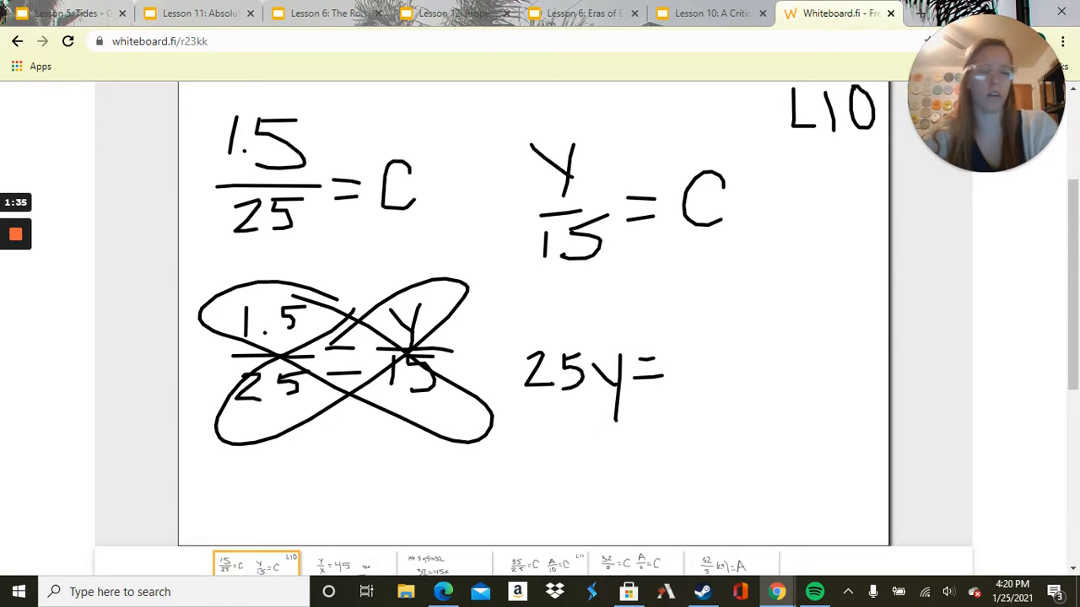
left_click_drag(675, 346, 776, 389)
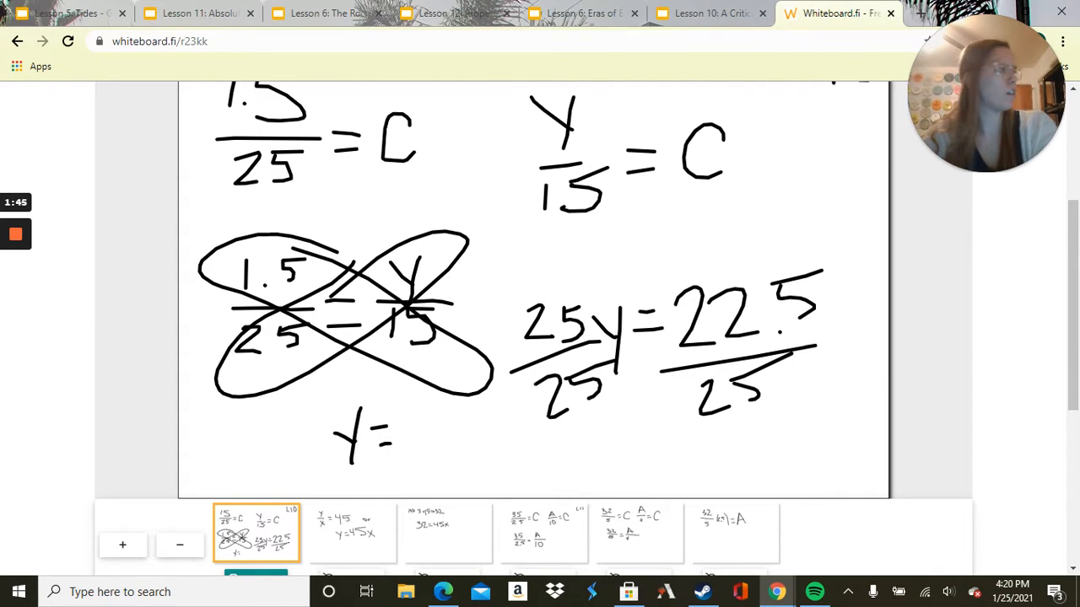
left_click_drag(404, 439, 473, 430)
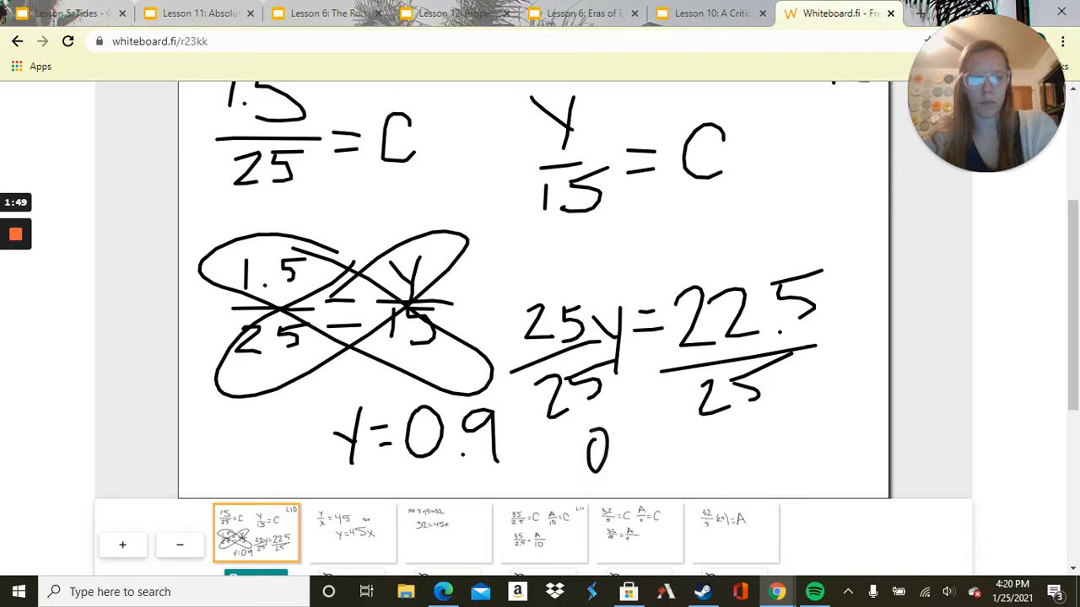
left_click_drag(582, 456, 696, 473)
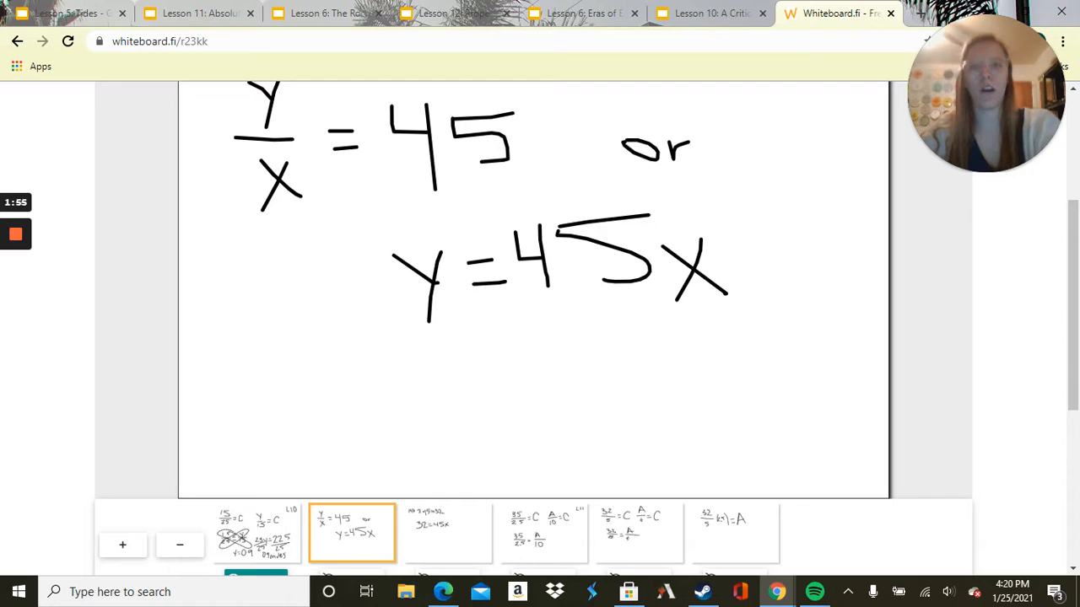
Step through slide 5's 1.5/25 = y/15 proportion to slide 6, Darla's 45 mph problem.
left_click(708, 13)
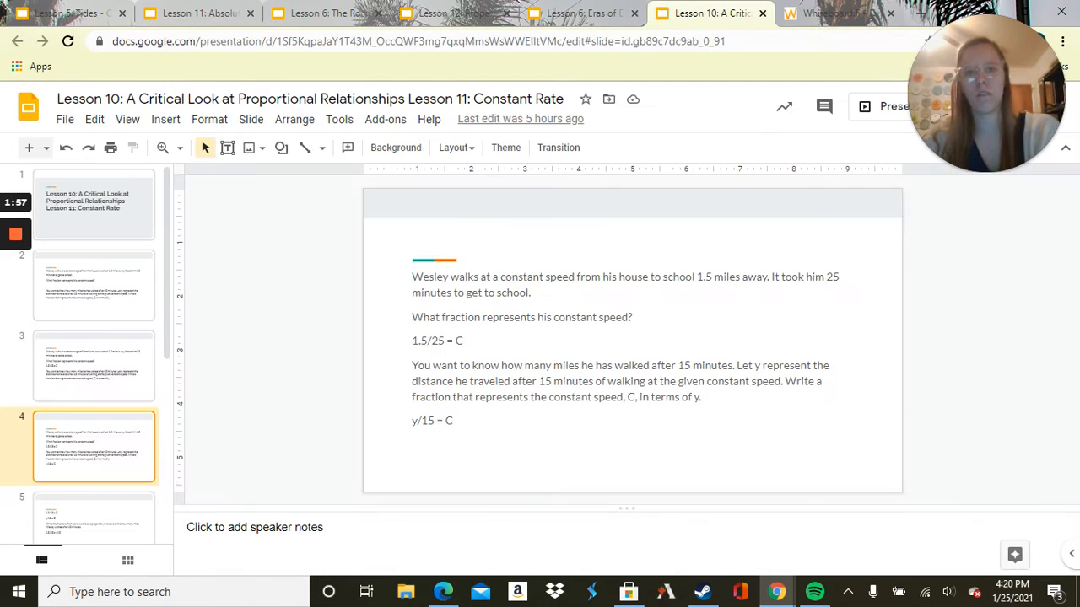
left_click(93, 301)
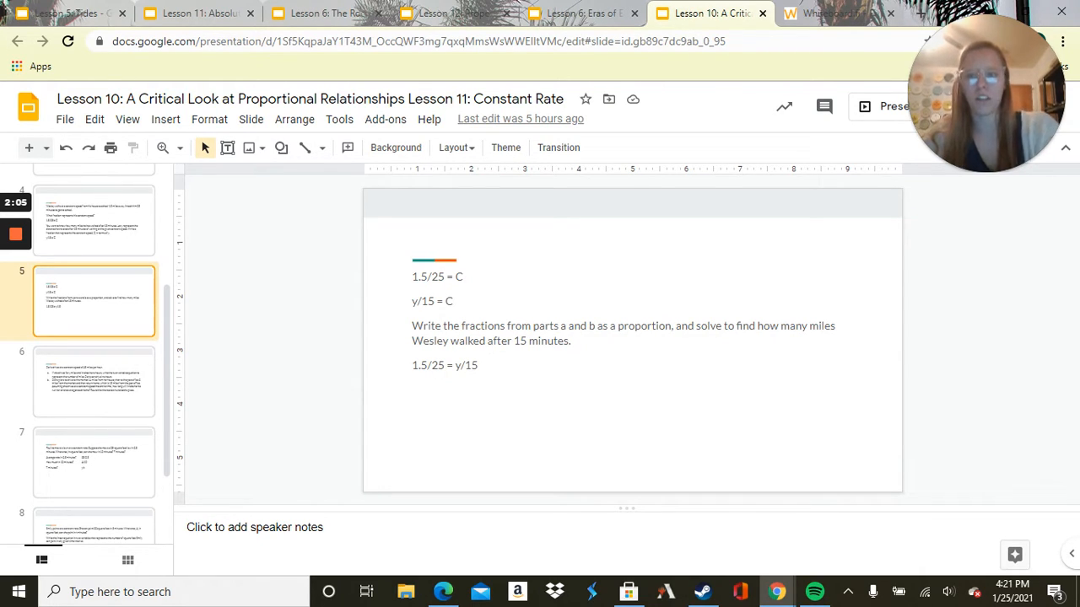
left_click(93, 382)
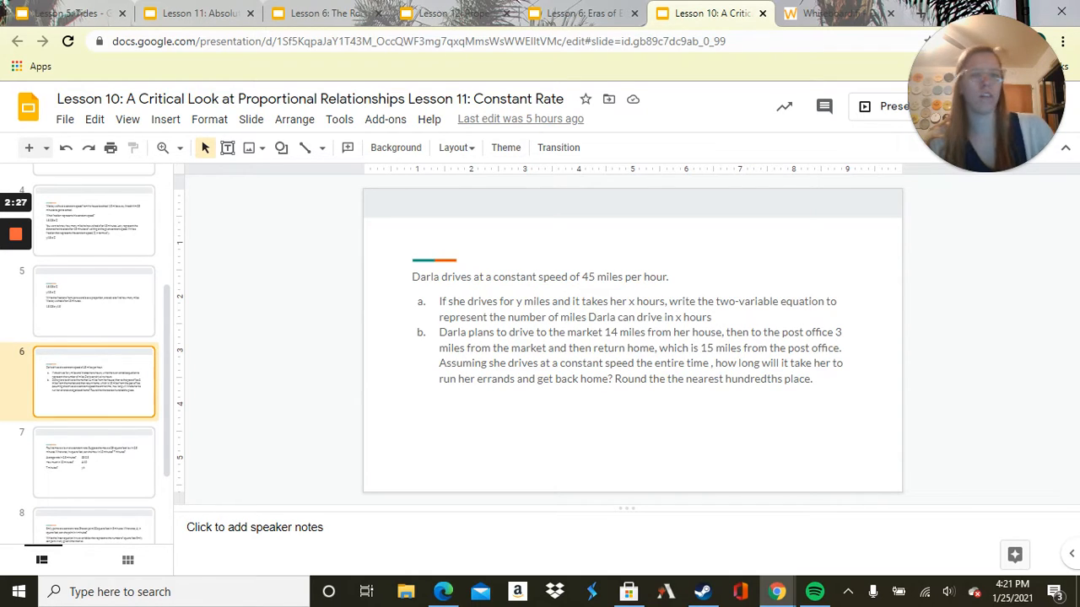
Show the whiteboard board with Darla's equation y/x = 45, or y = 45x.
left_click(831, 13)
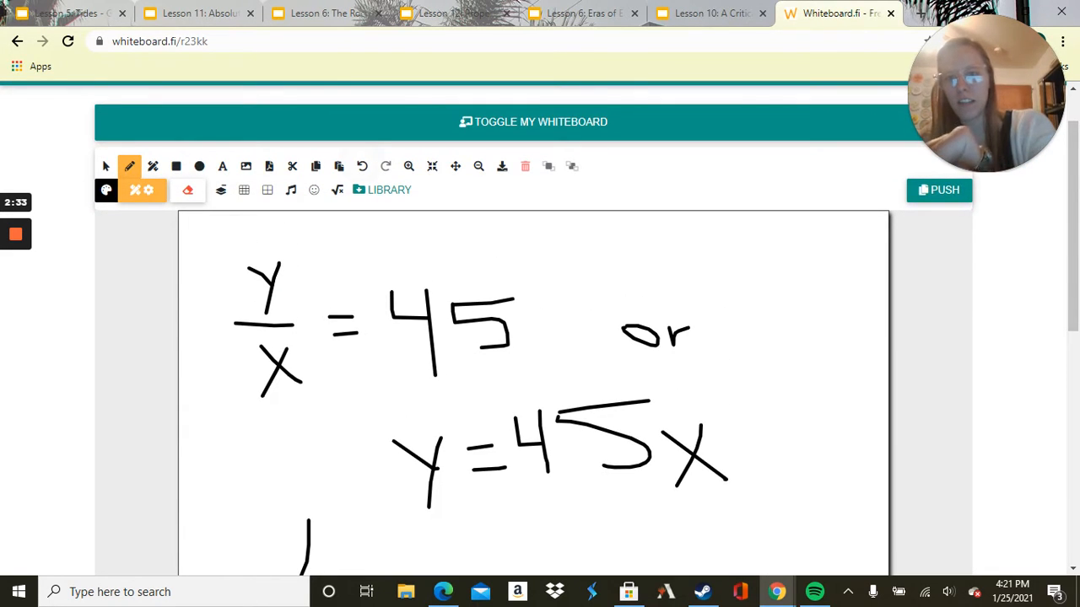
scroll("down", 3)
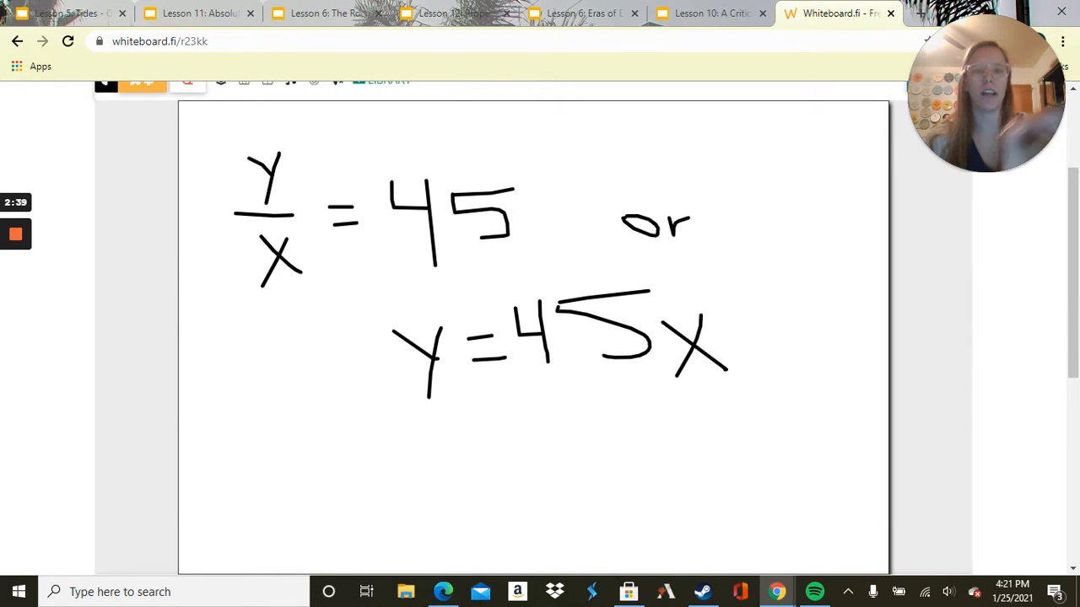
Return to Darla's 45 mph slide for part b about the errands trip.
left_click(708, 13)
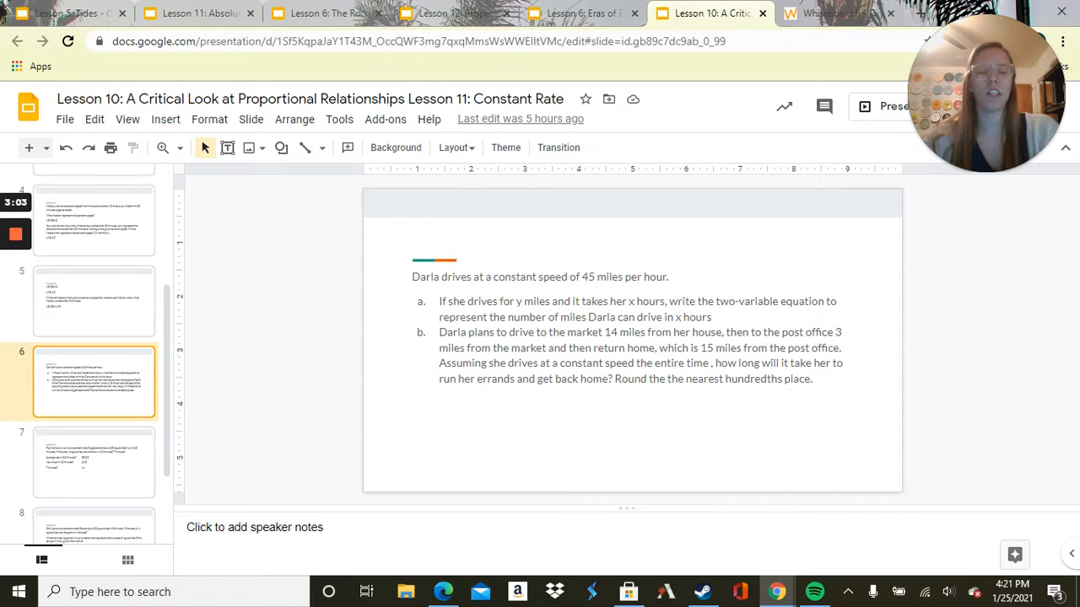
Divide 32 = 45x by 45, write 0.7111… and round to x = 0.71 hours.
left_click(831, 13)
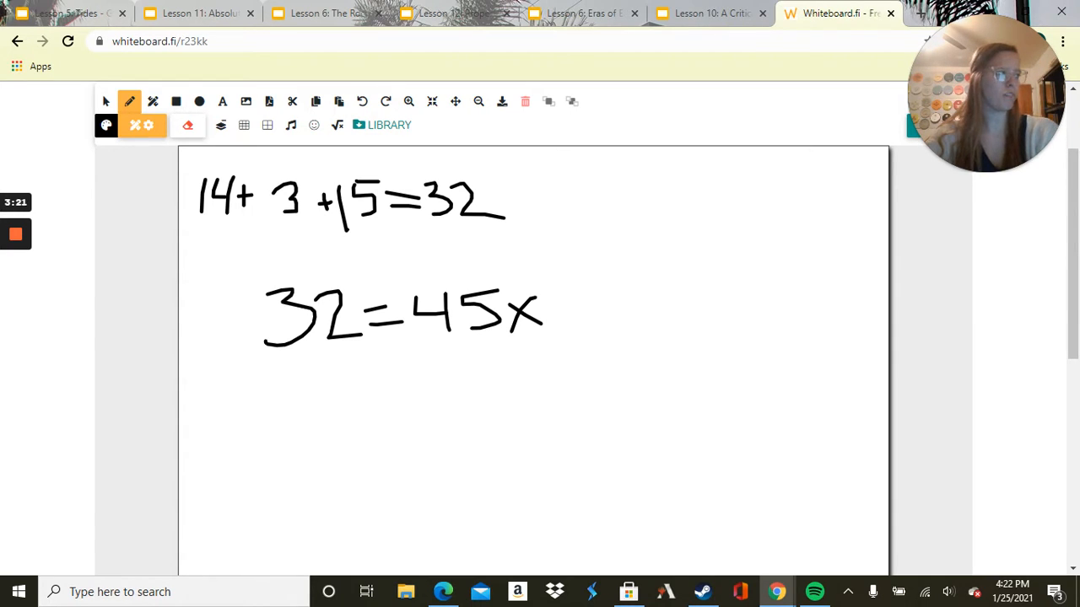
left_click_drag(396, 354, 515, 322)
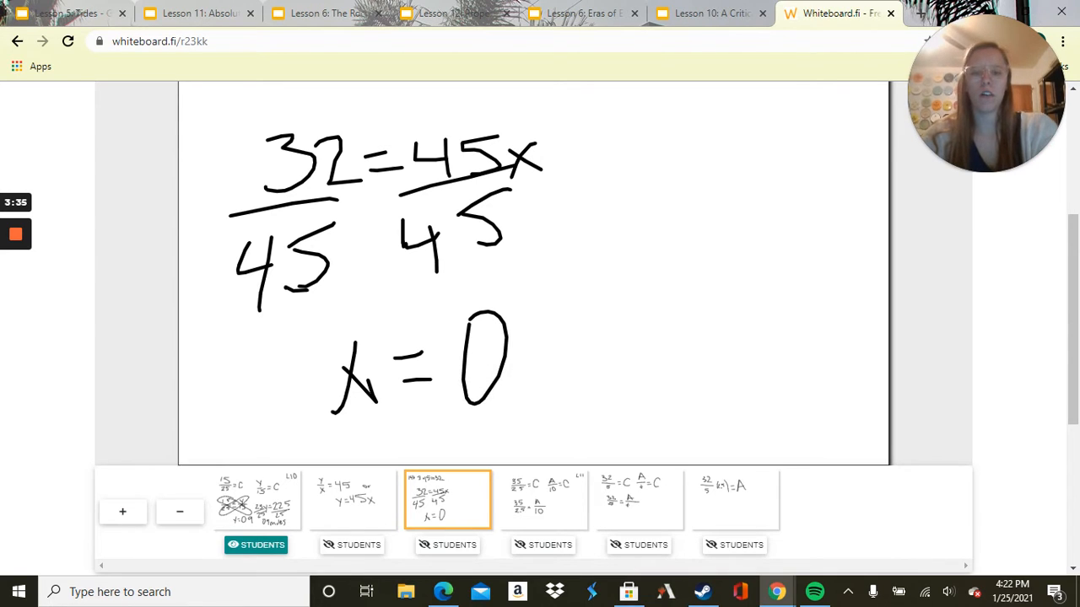
left_click_drag(531, 355, 658, 355)
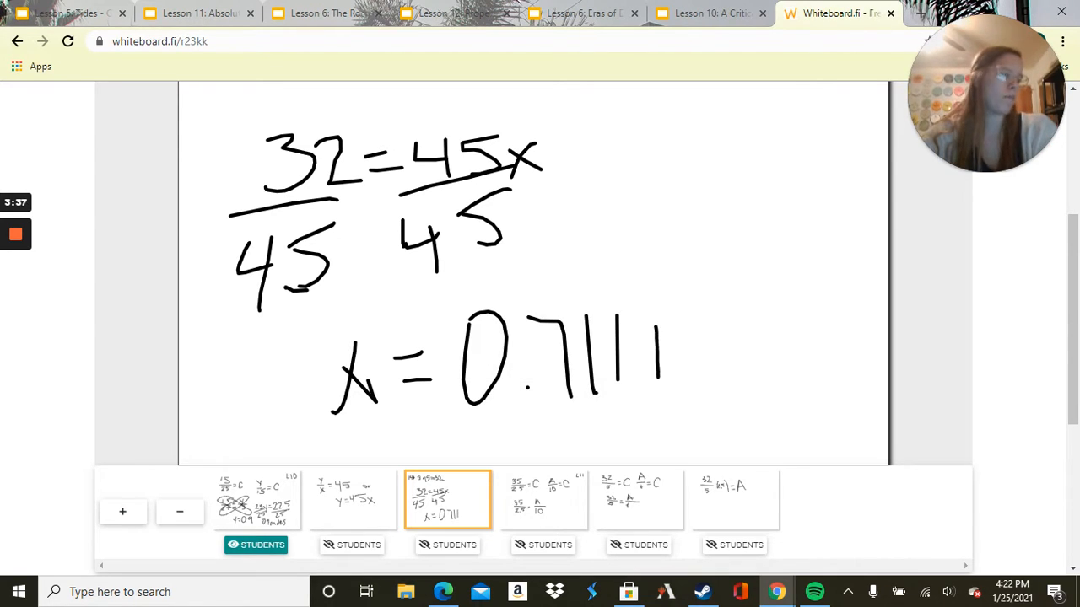
left_click_drag(692, 329, 700, 379)
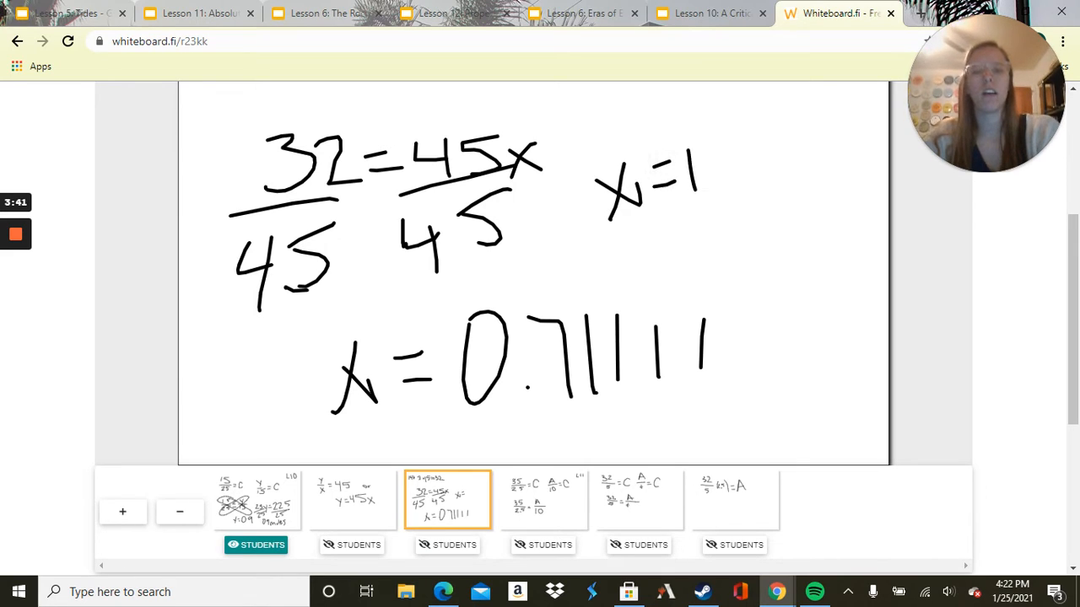
left_click_drag(709, 177, 755, 178)
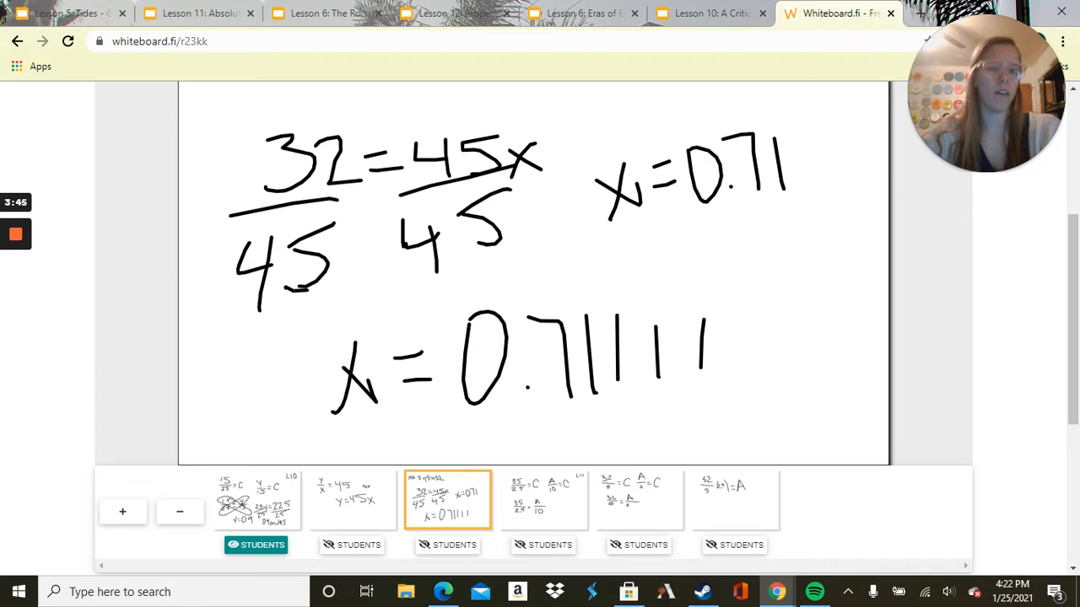
left_click_drag(650, 228, 729, 262)
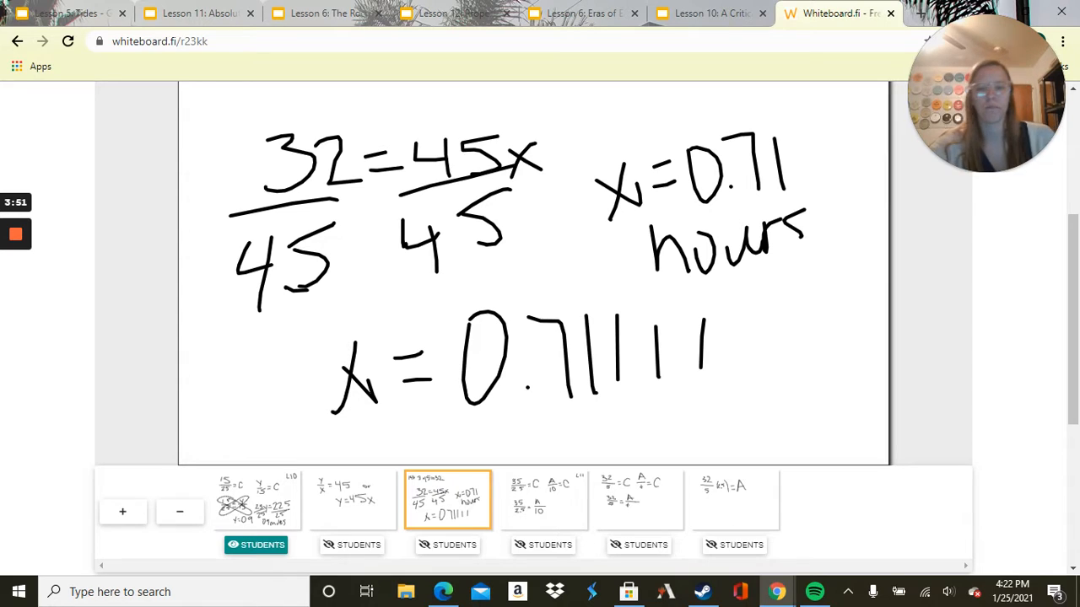
Move to slide 7, Pauline's lawn-mowing problem with rates 35/2.5, A/10 and y/t.
left_click(707, 13)
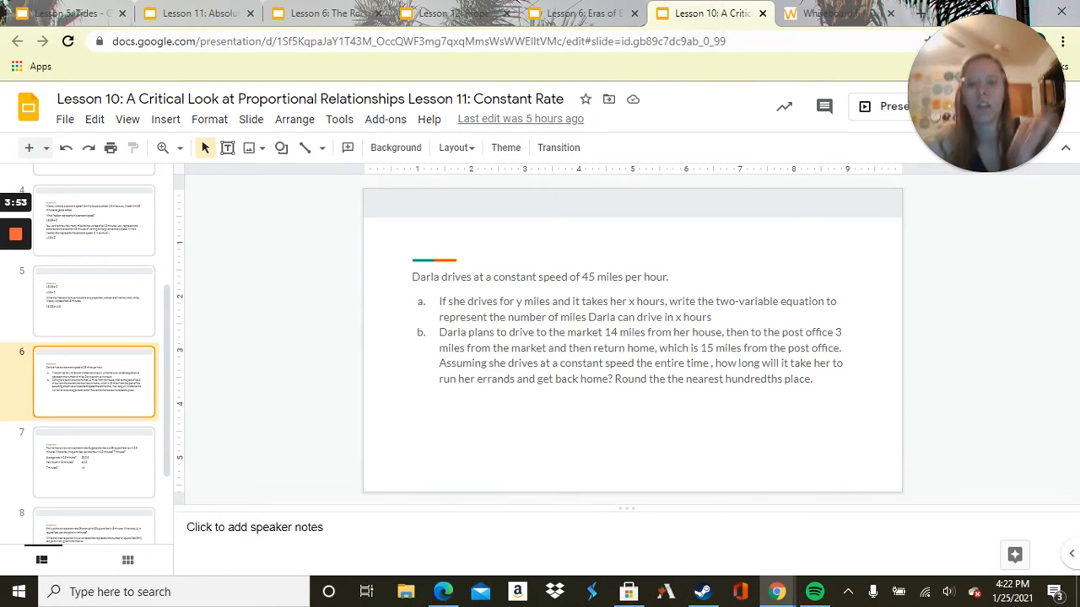
left_click(93, 463)
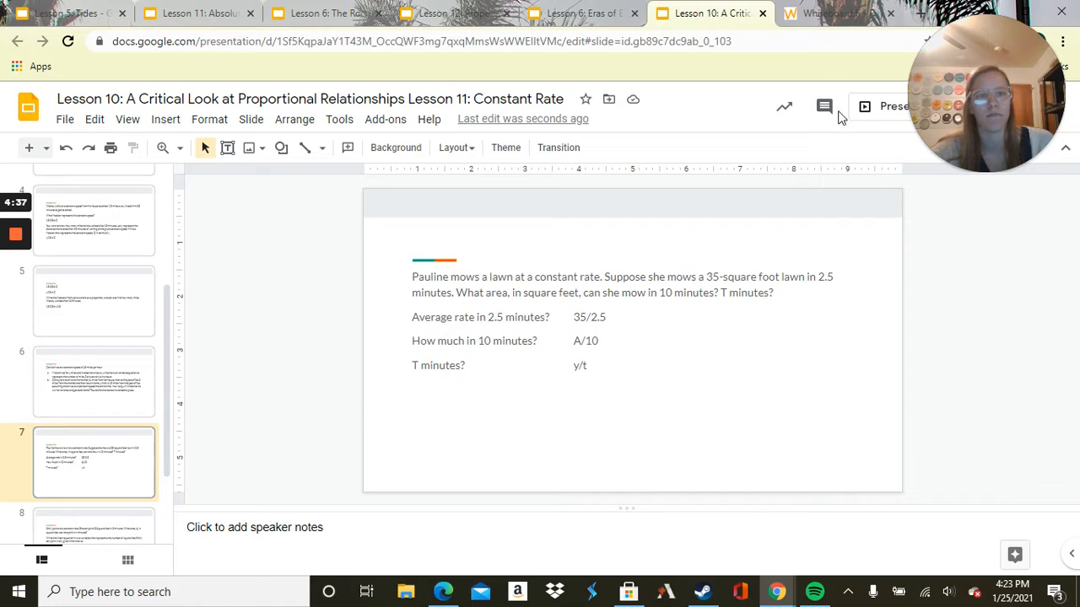
Write 2.5A = 350, divide both sides by 2.5 and give A = 140.
left_click(831, 13)
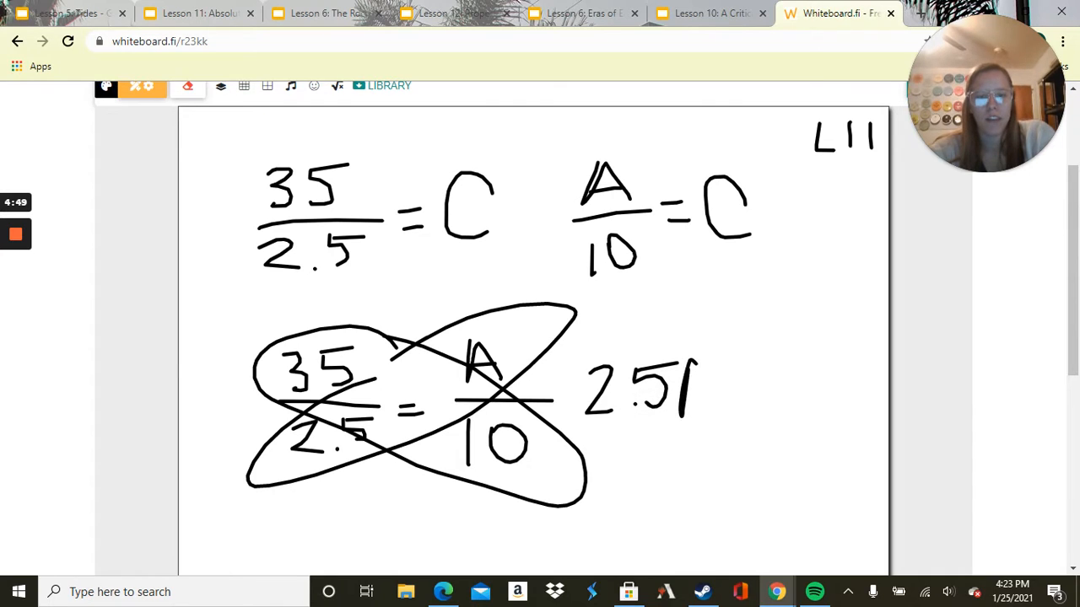
left_click_drag(683, 371, 738, 396)
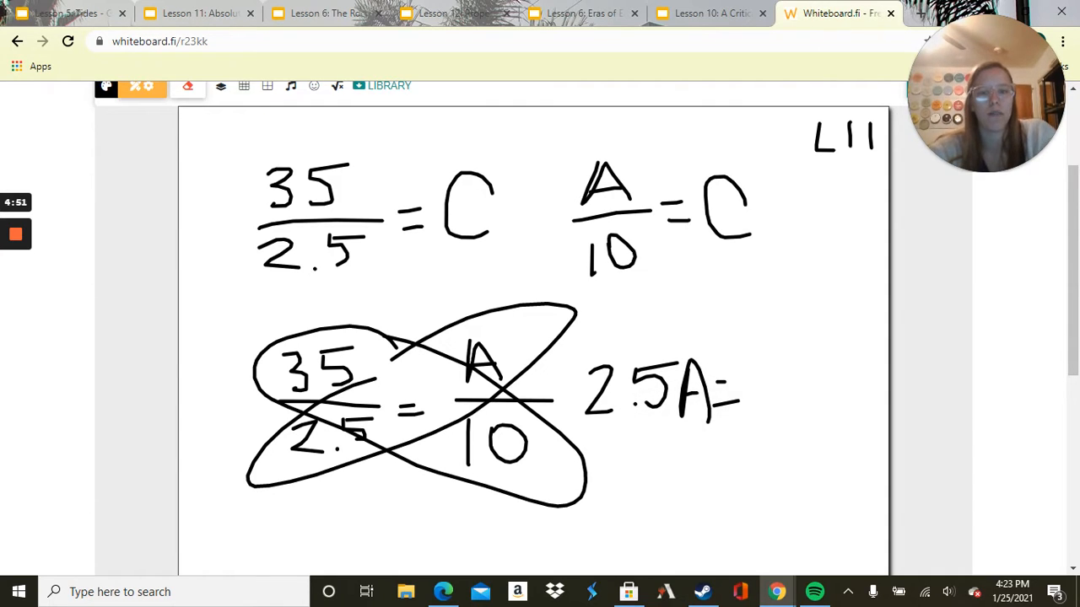
left_click_drag(759, 388, 835, 397)
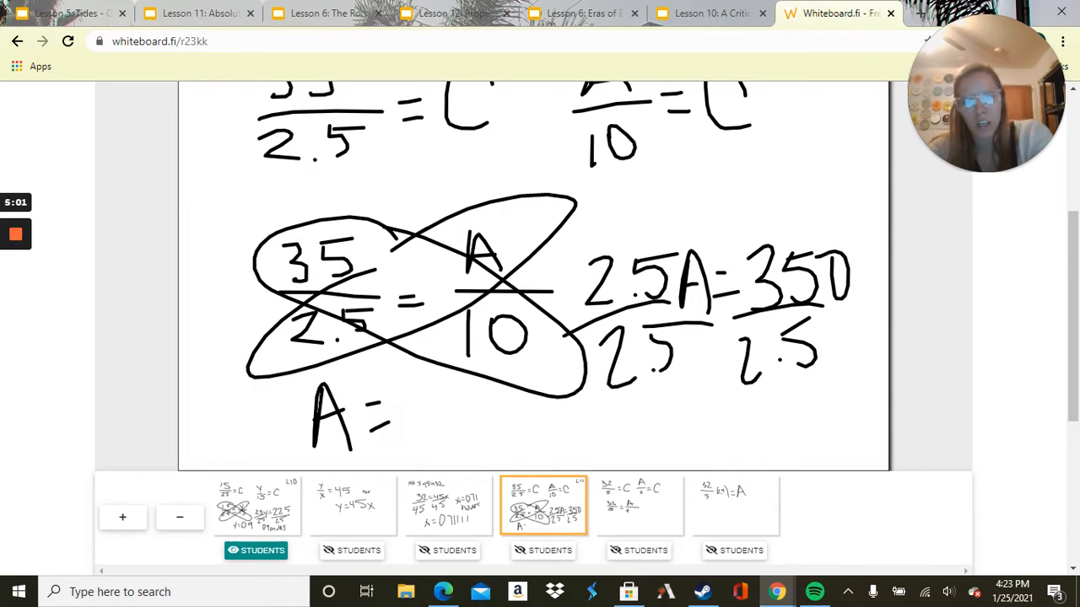
left_click_drag(410, 388, 409, 460)
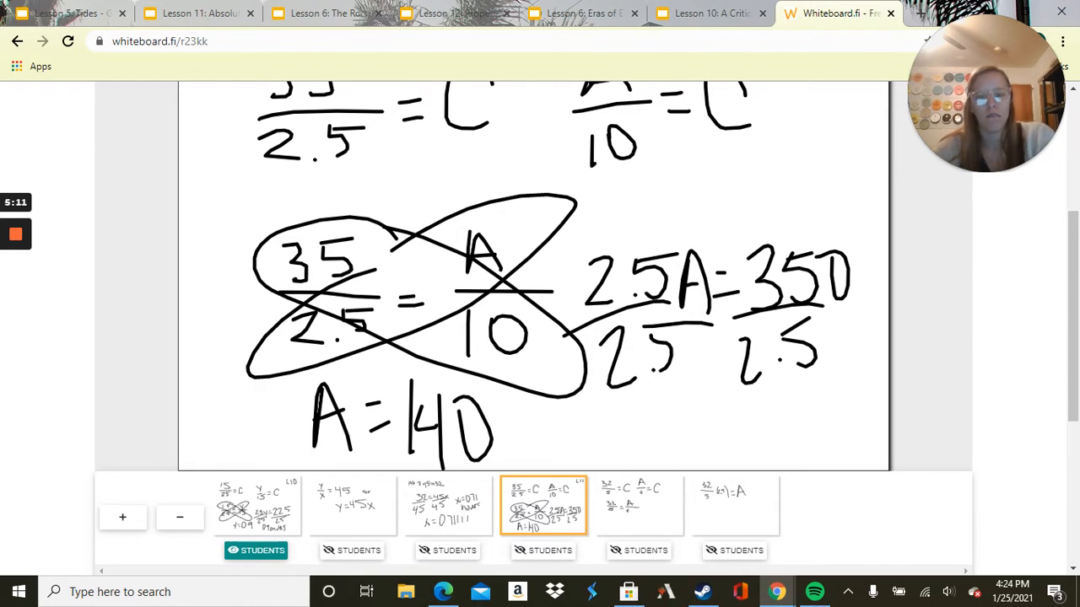
Check Emily's board and the Pauline slide, then move to the next empty board.
left_click(639, 505)
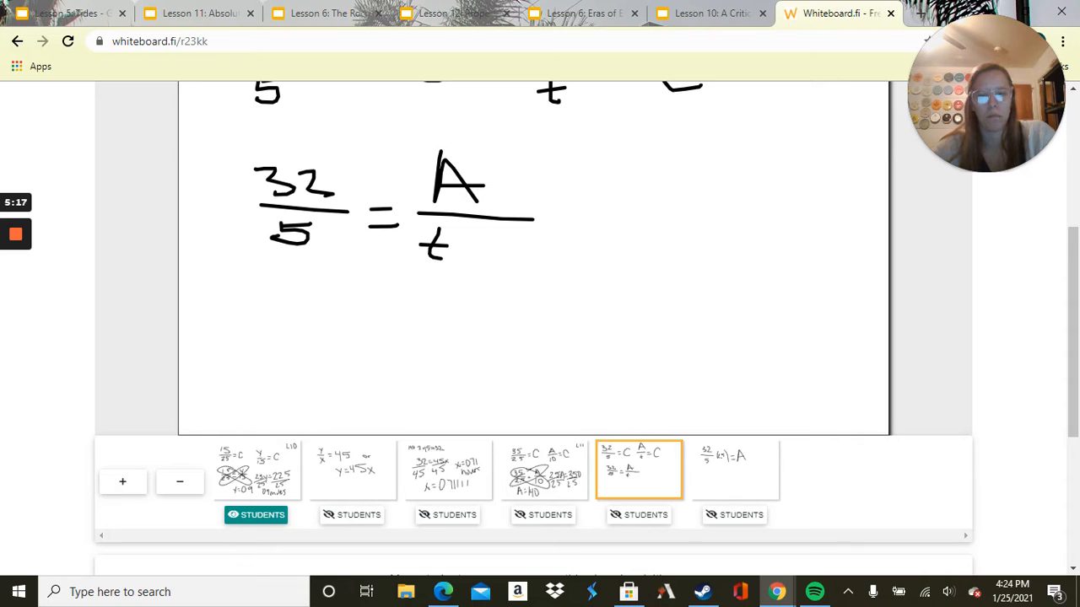
left_click(544, 470)
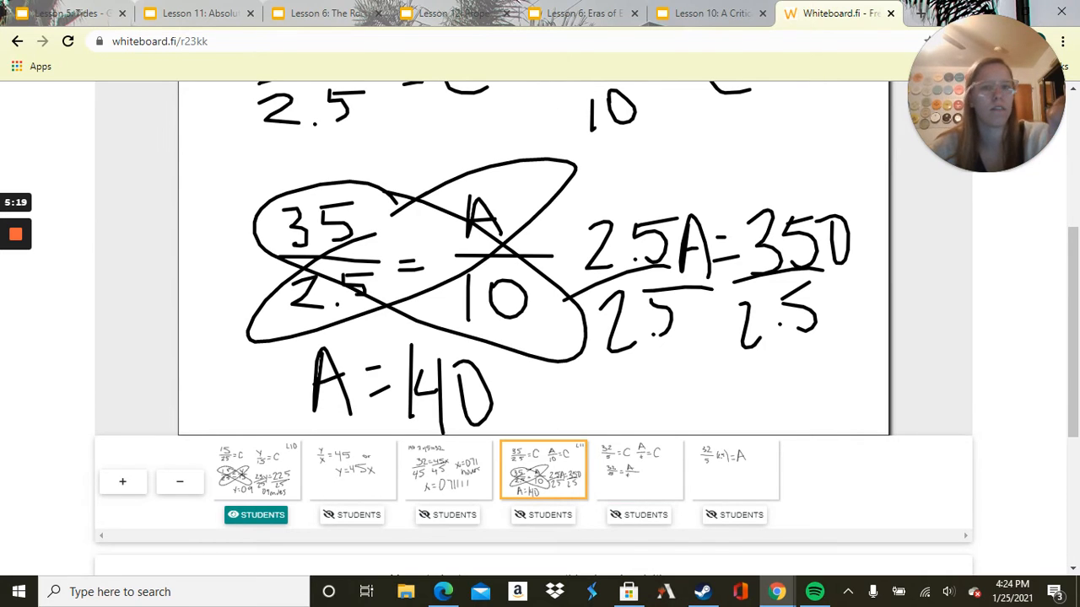
left_click(708, 13)
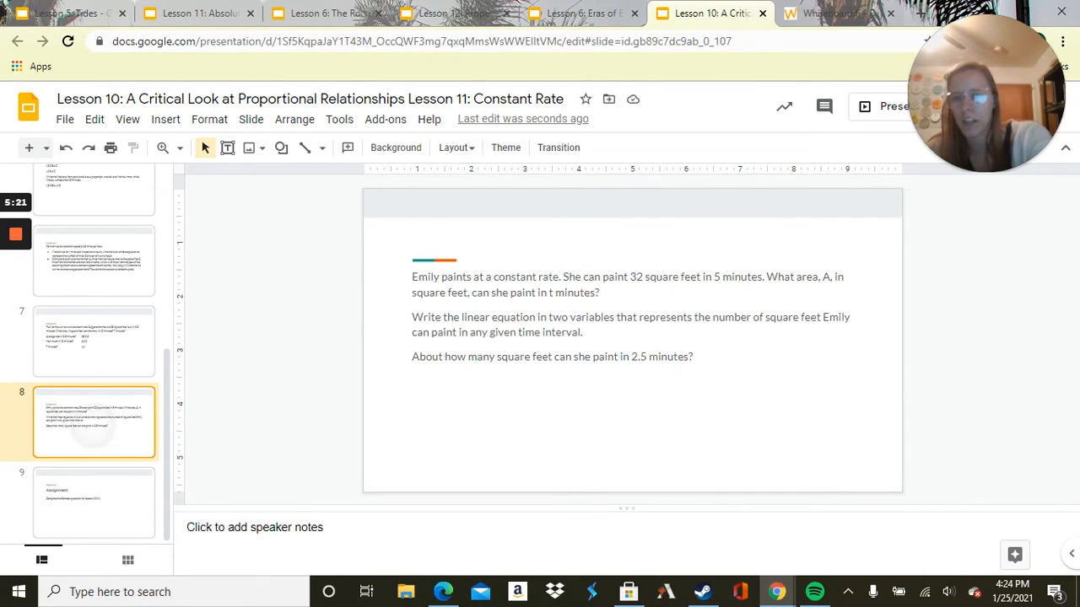
left_click(93, 341)
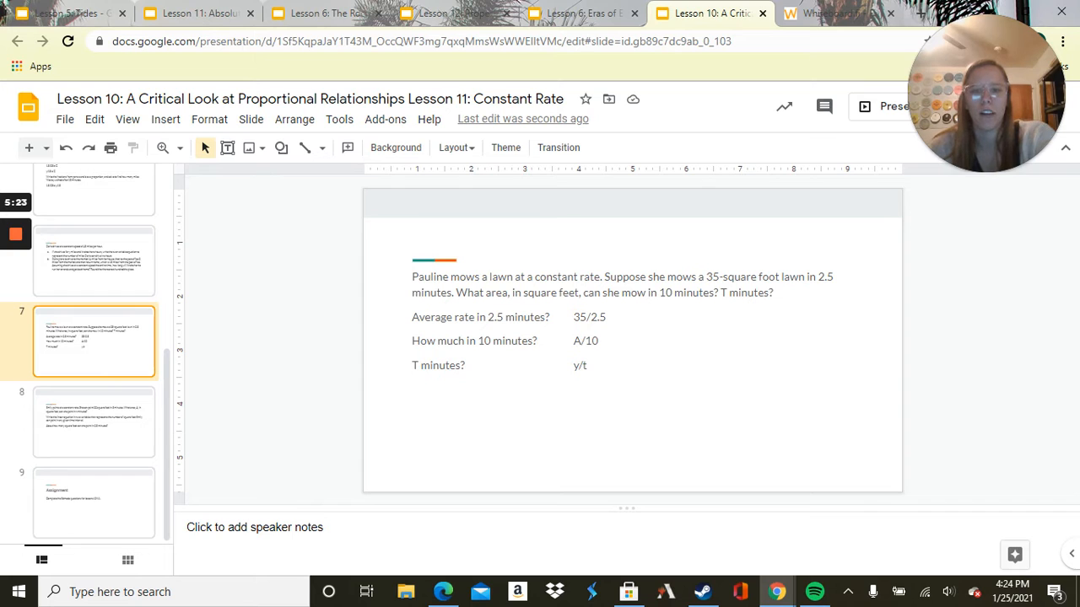
left_click(835, 12)
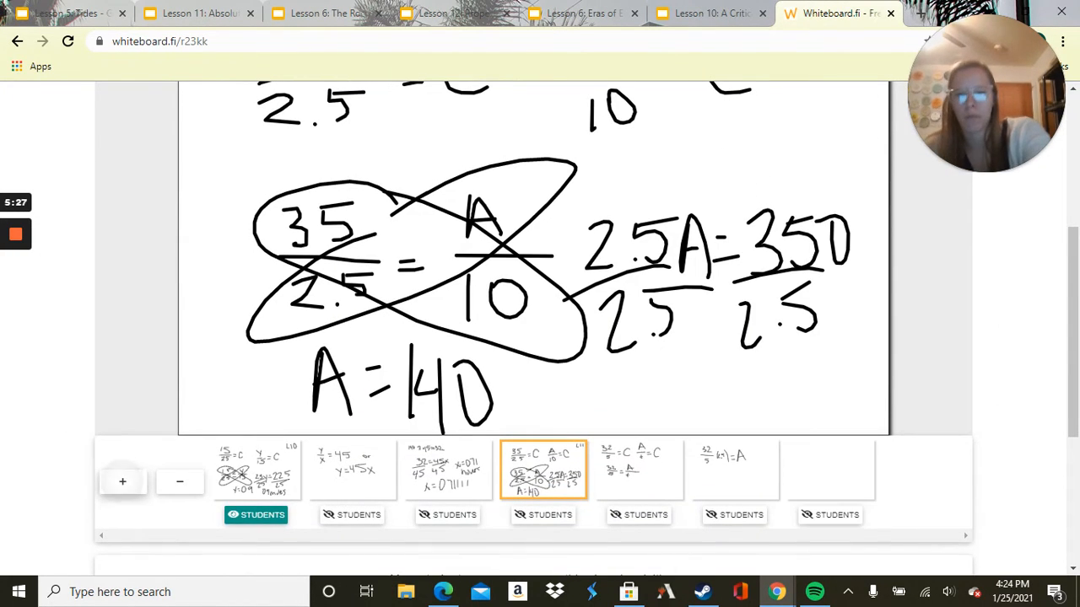
left_click(829, 470)
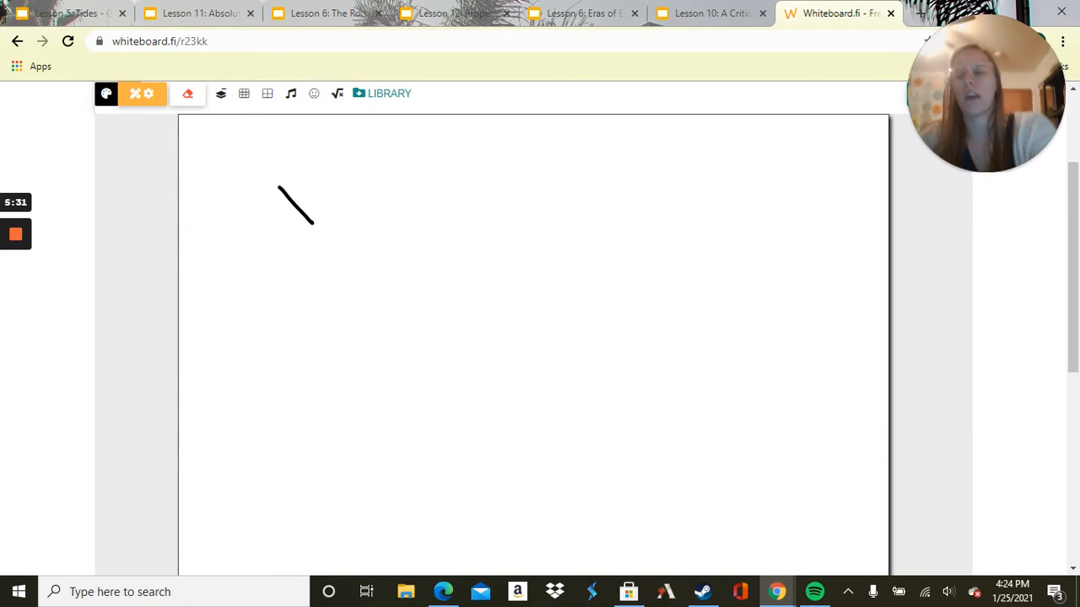
Write y/t = 35/2.5, cross-multiply to 35t = 2.5y and divide both sides by 2.5.
left_click_drag(303, 186, 304, 371)
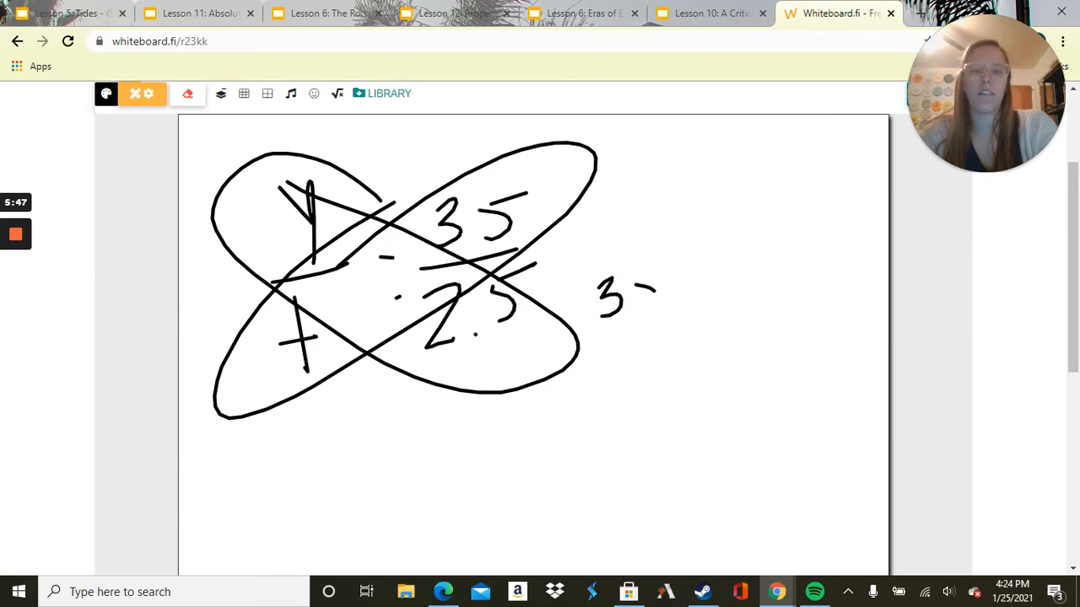
left_click_drag(599, 287, 667, 397)
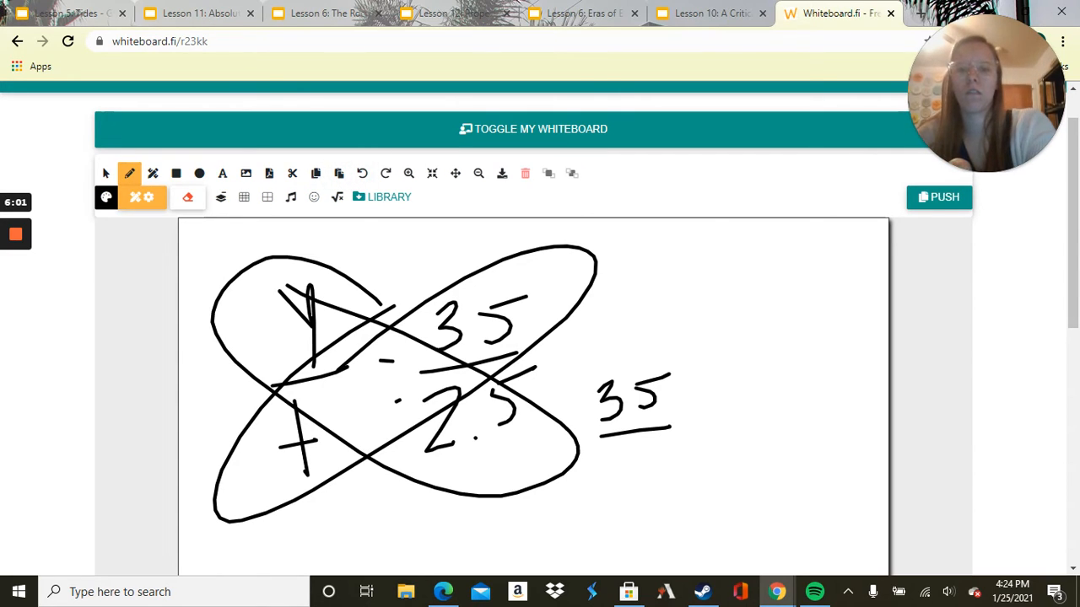
left_click(532, 129)
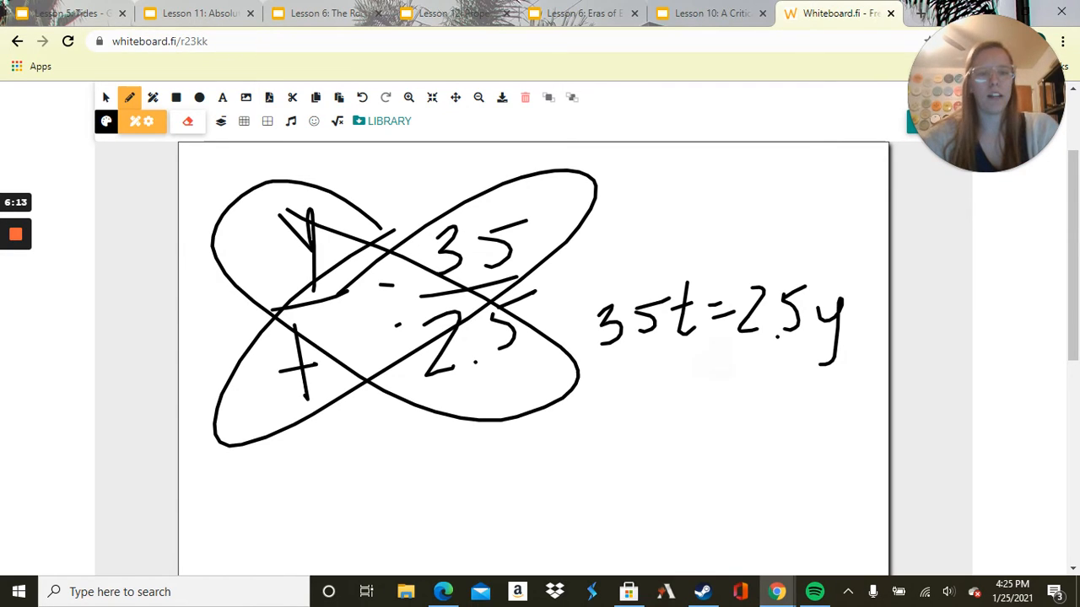
left_click_drag(717, 354, 734, 439)
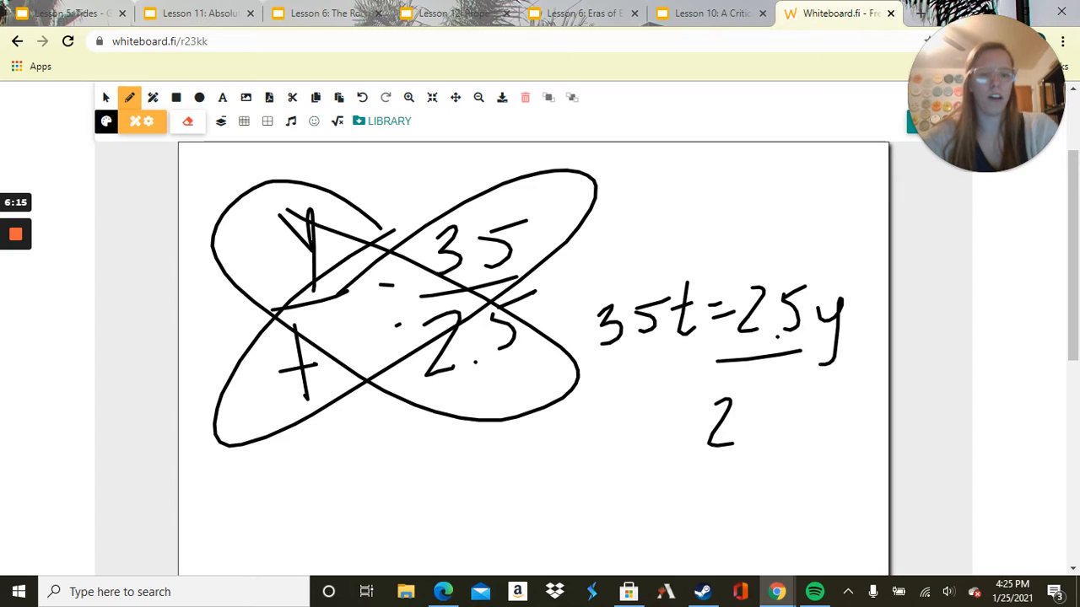
left_click_drag(734, 413, 801, 430)
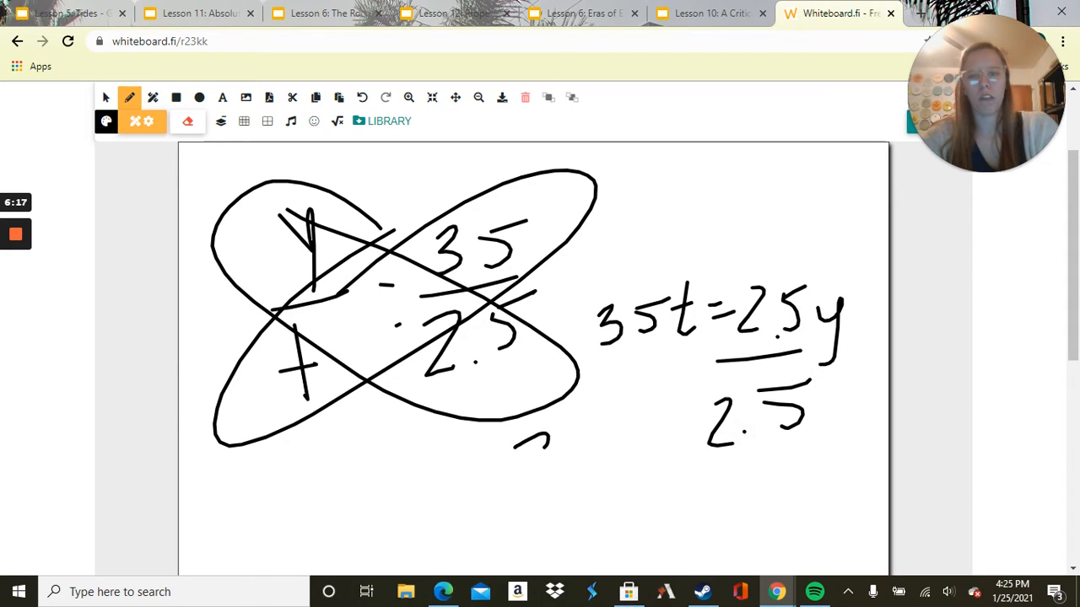
left_click_drag(514, 422, 624, 498)
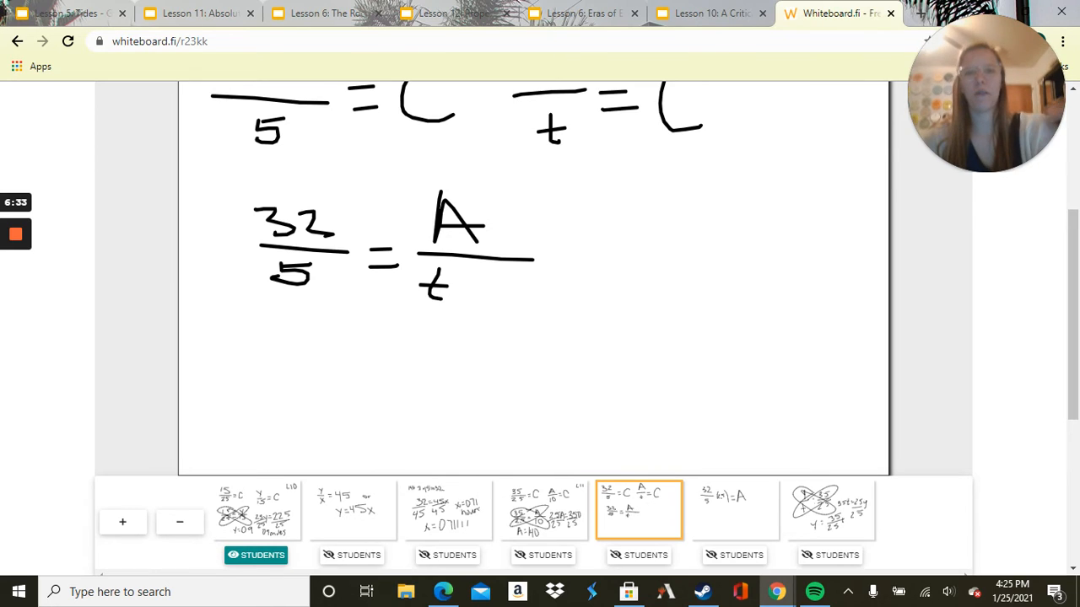
Read slide 8, Emily's painting problem, and return to the board with 32/5 = A/t.
left_click(708, 13)
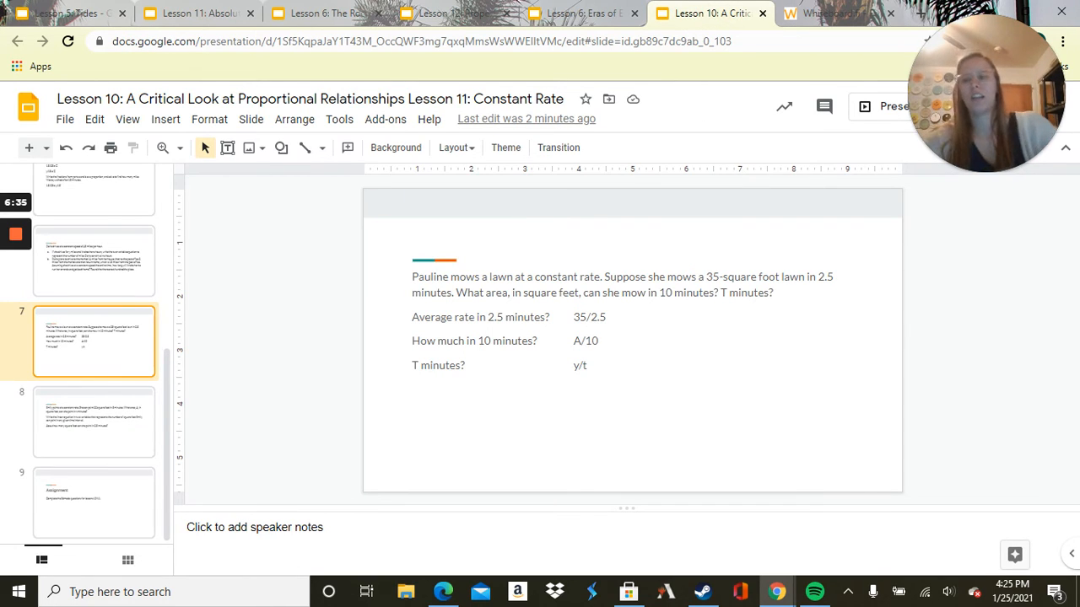
left_click(94, 421)
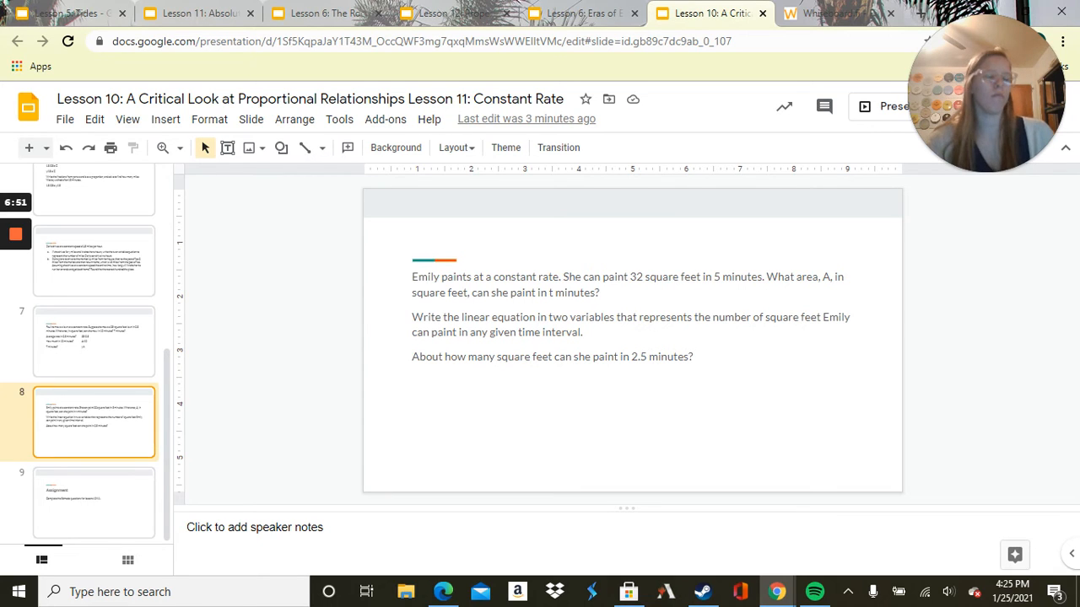
left_click(831, 12)
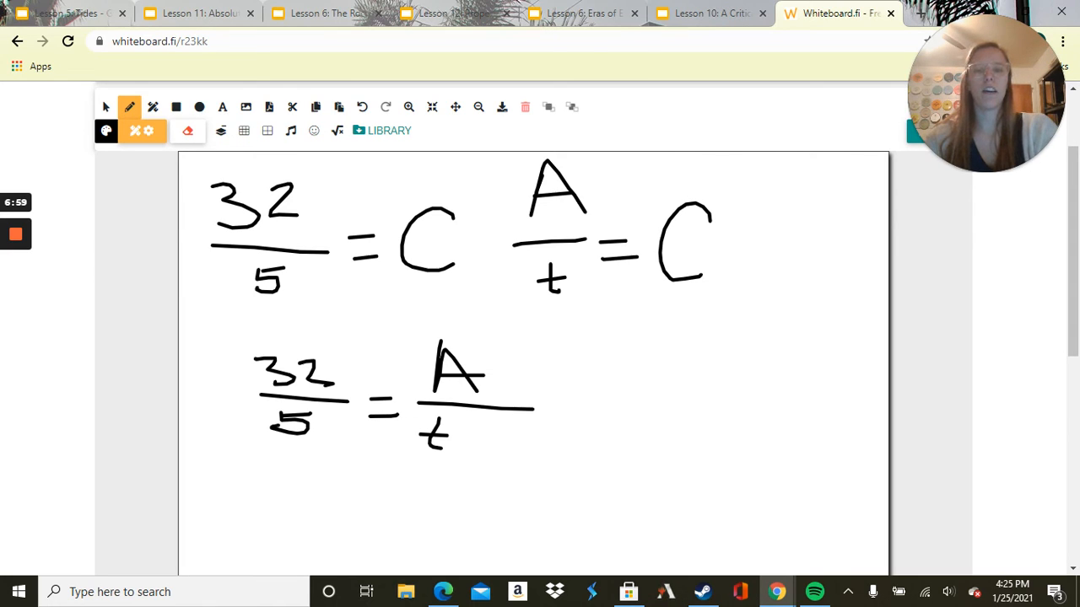
left_click(708, 13)
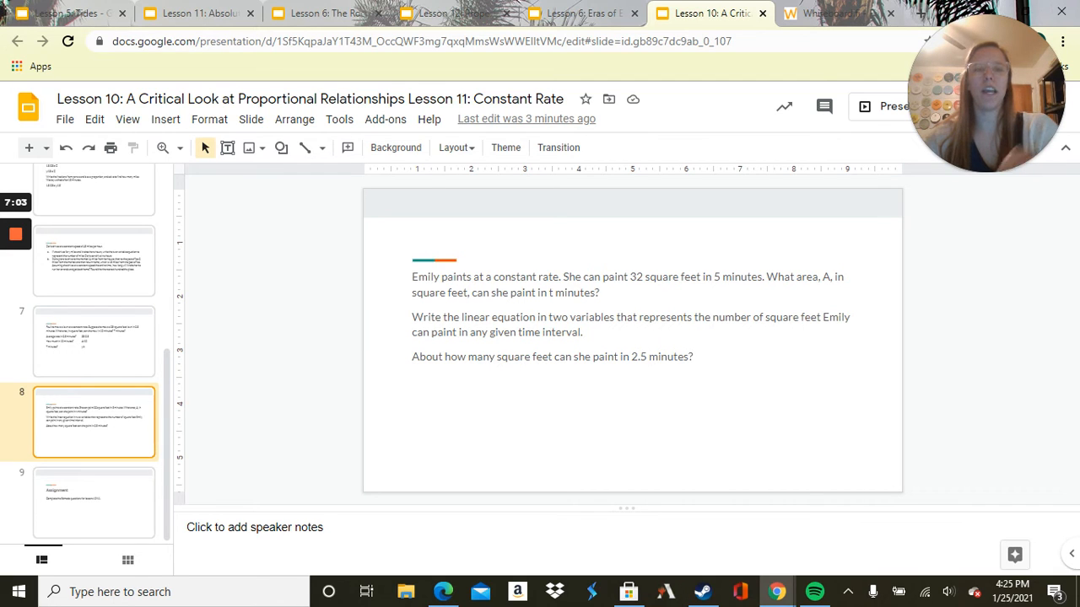
left_click(835, 13)
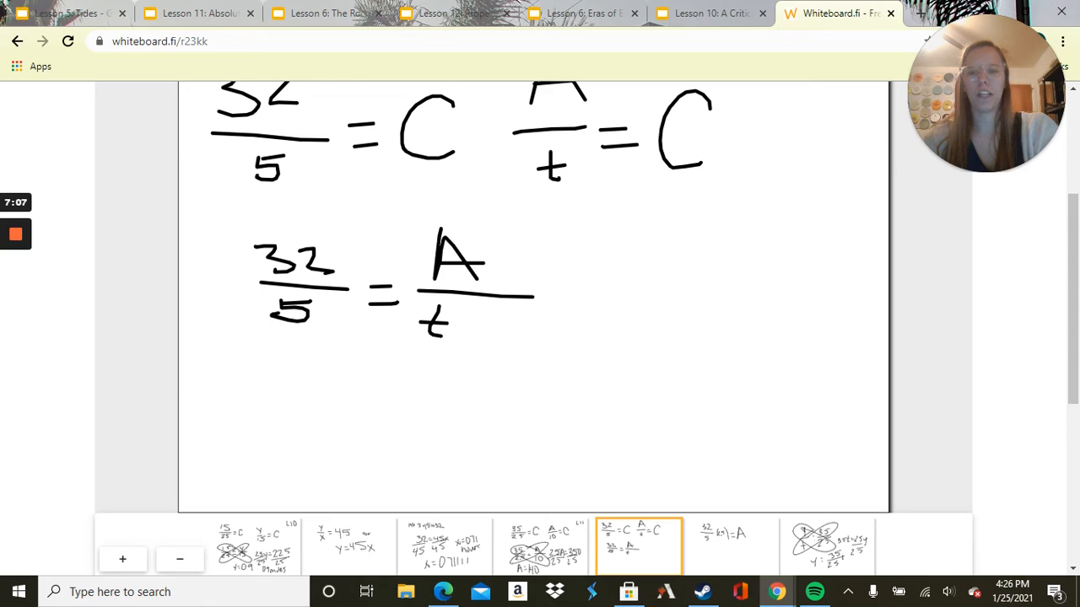
Substitute t = 2.5, multiply 32 × 2.5 = 80 in the margin to get 5A = 80.
left_click_drag(422, 312, 531, 346)
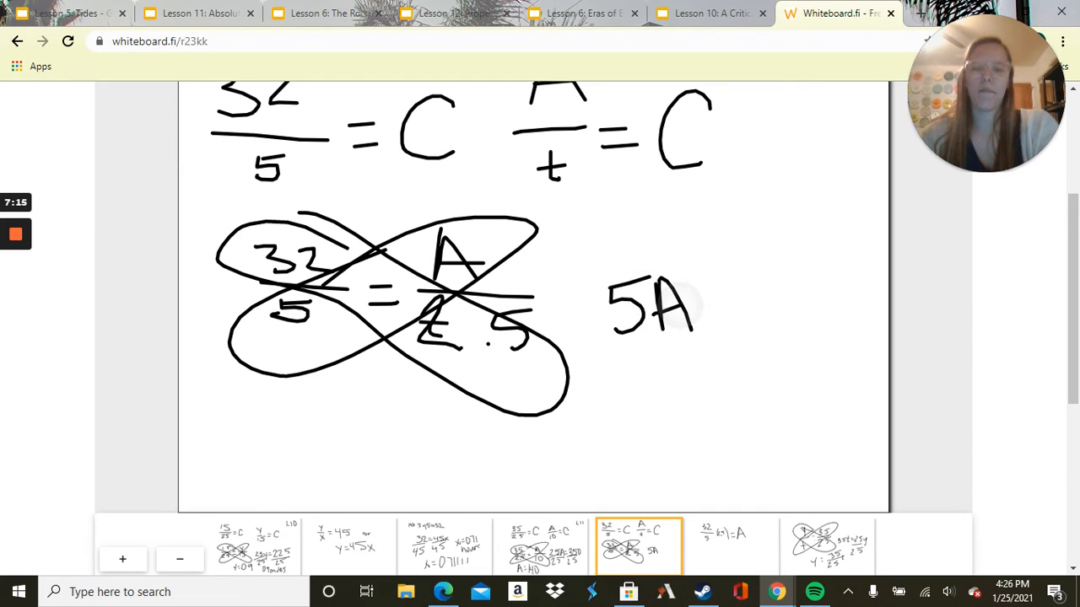
left_click_drag(700, 303, 725, 312)
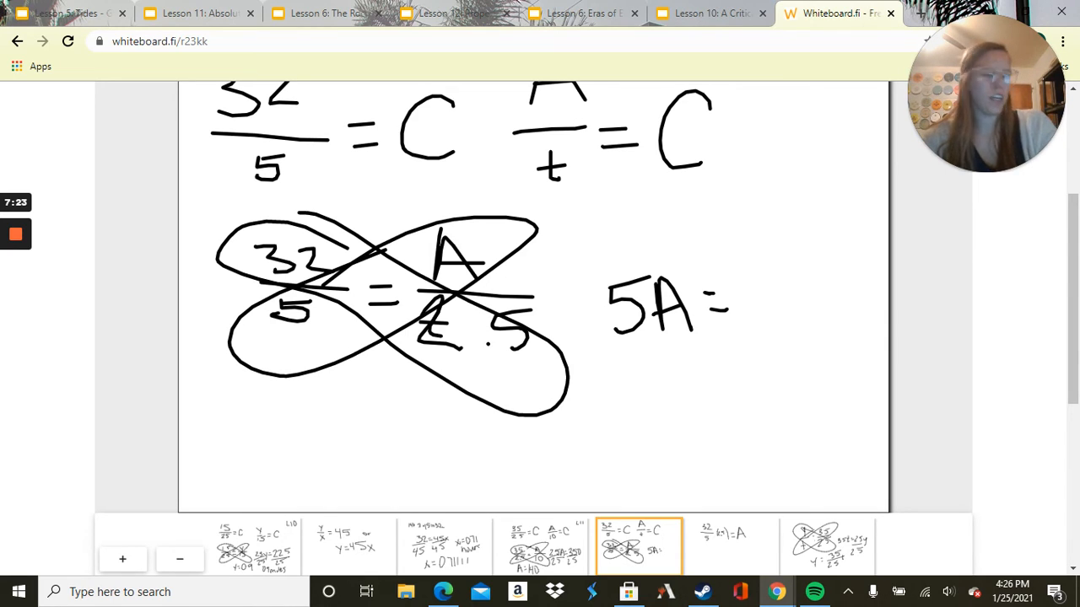
left_click_drag(245, 400, 270, 421)
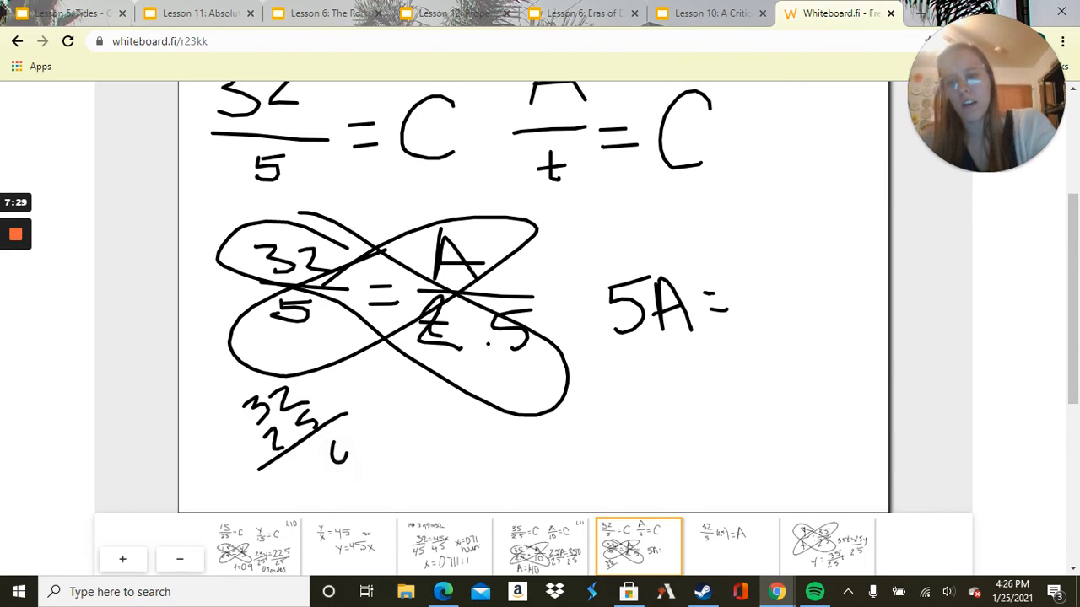
left_click_drag(232, 366, 342, 460)
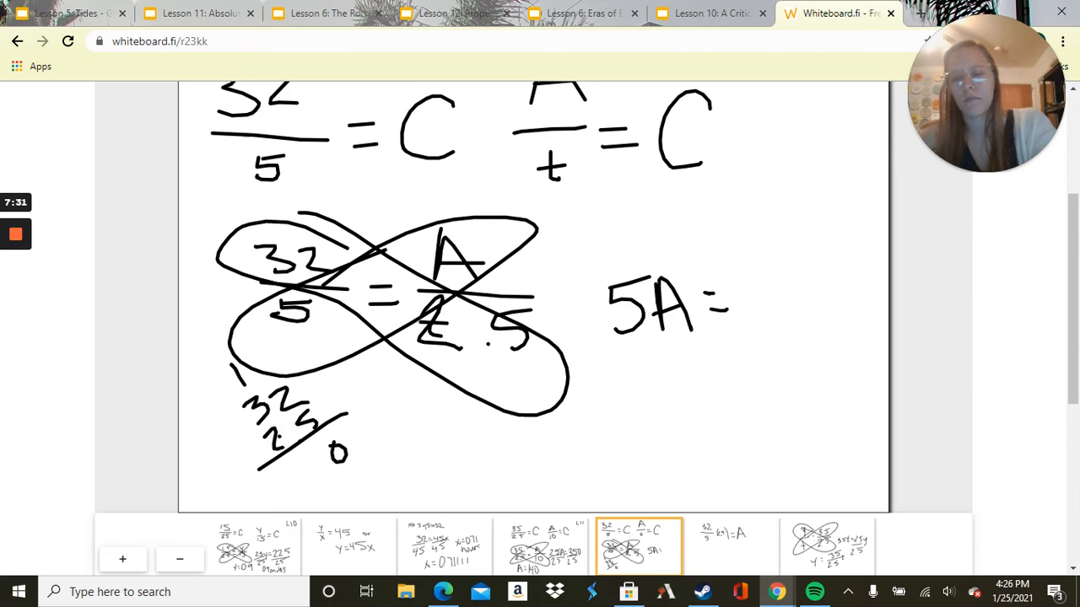
left_click_drag(278, 468, 380, 477)
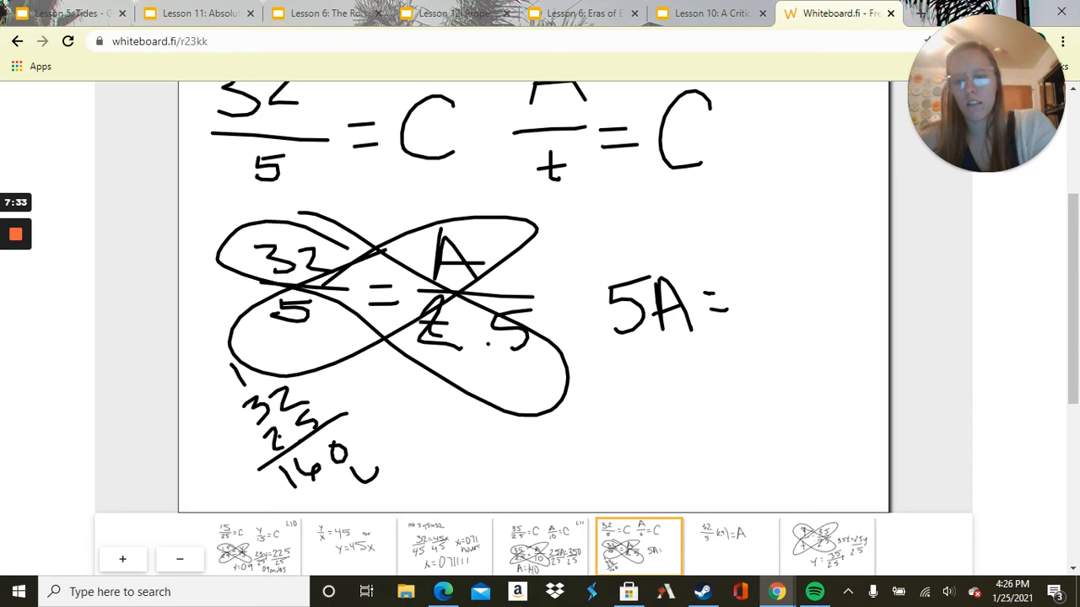
left_click_drag(329, 473, 379, 472)
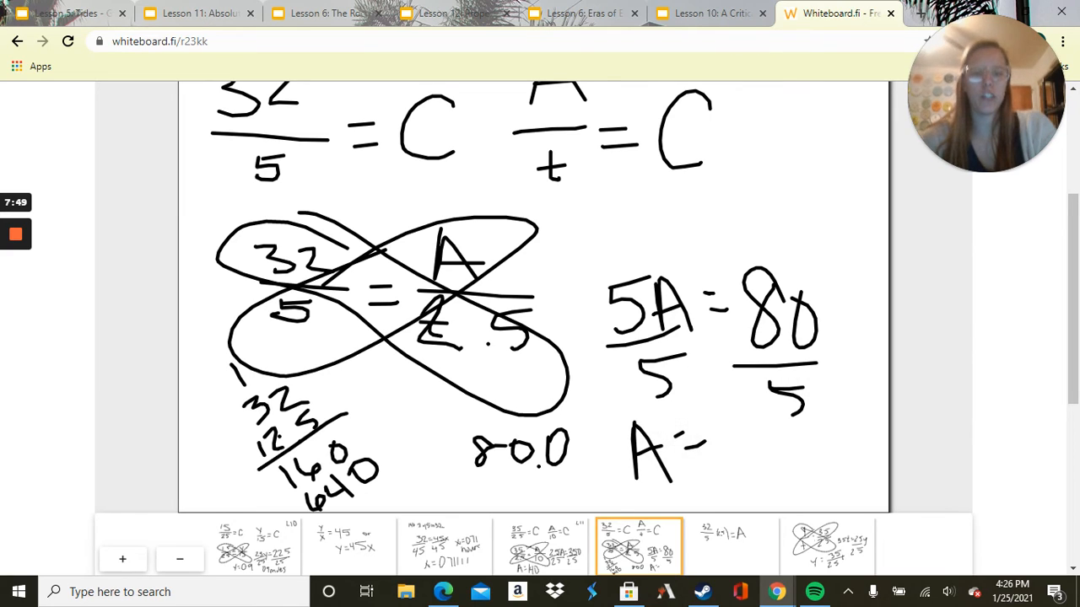
Divide 80 by 5 with long division and write the answer A = 16.
left_click(732, 424)
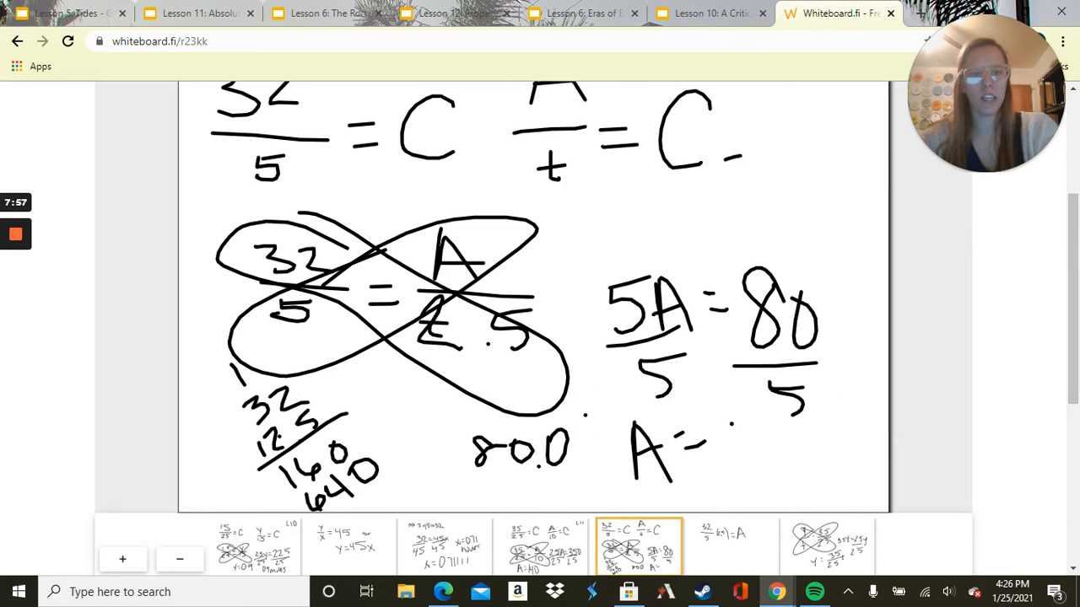
left_click_drag(726, 127, 814, 182)
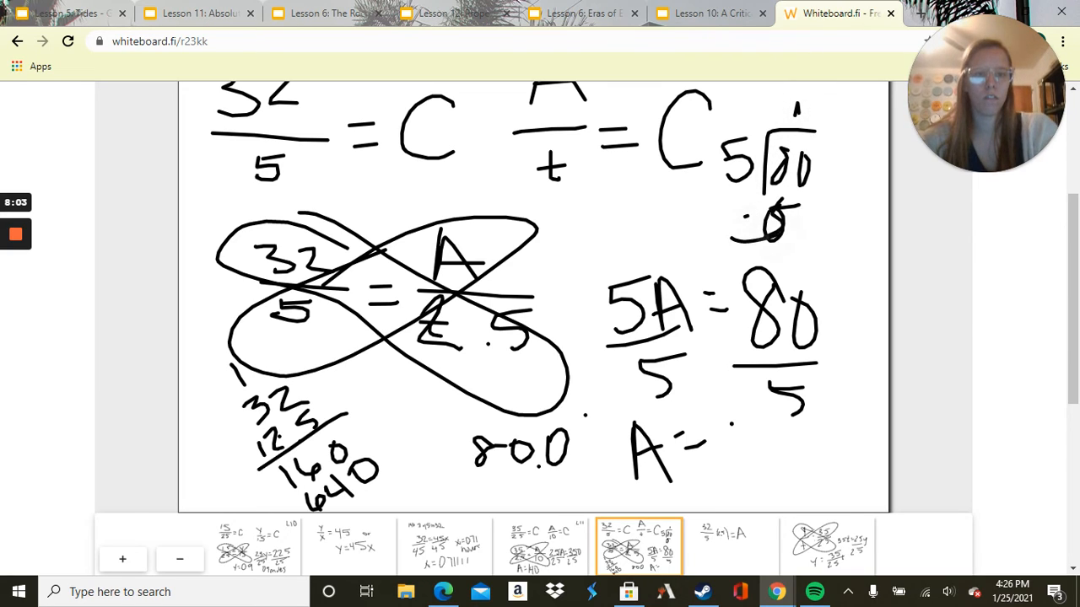
left_click_drag(751, 236, 802, 253)
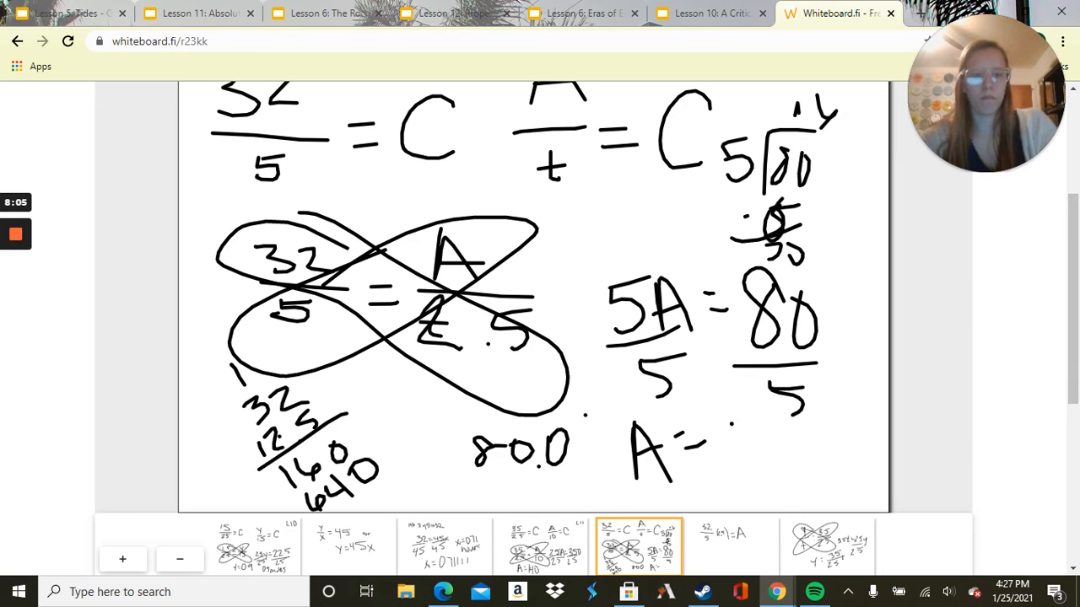
left_click_drag(734, 431, 785, 472)
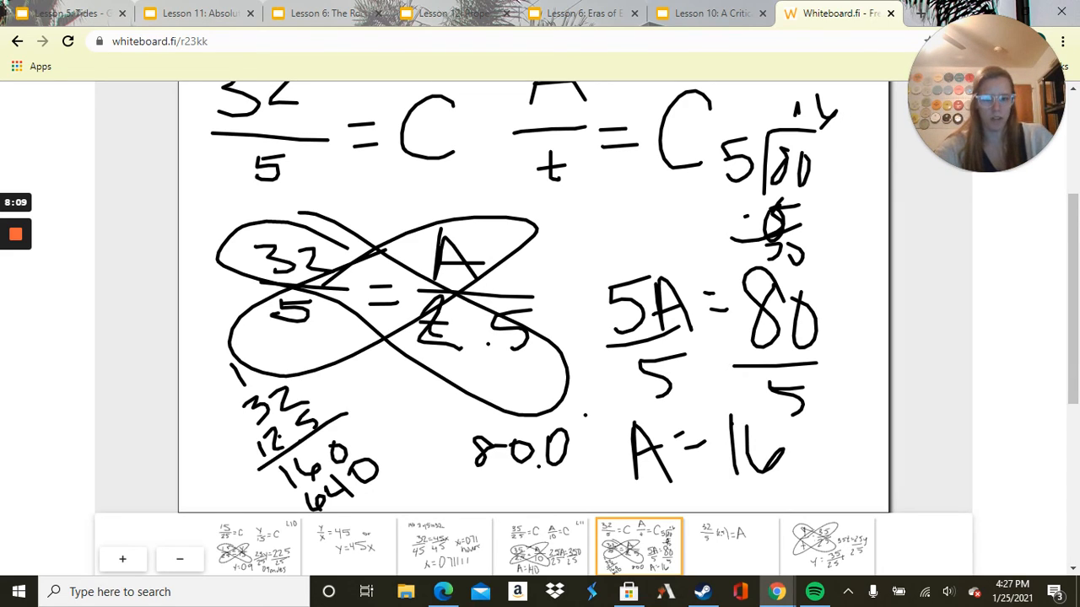
Glance at the 32/5(2.5) = A board, then show the Assignment slide in Google Slides.
left_click(733, 545)
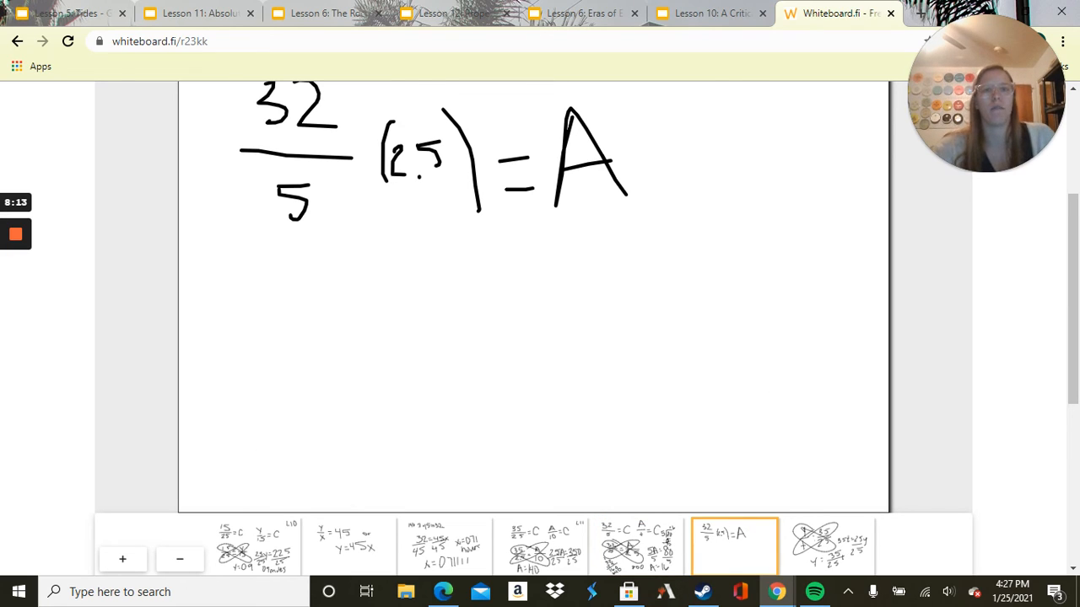
left_click(706, 12)
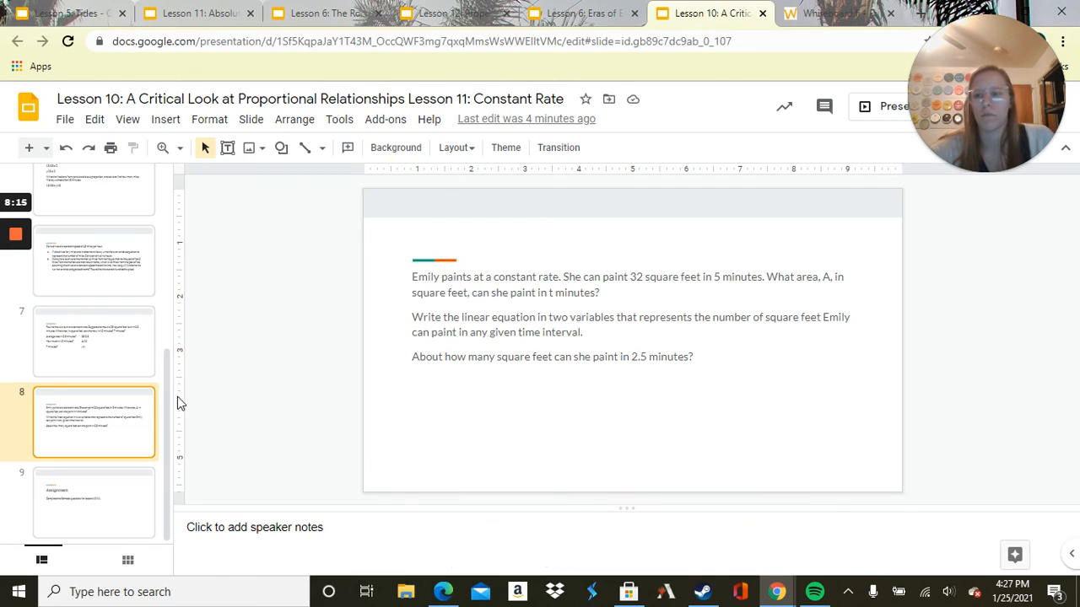
left_click(93, 502)
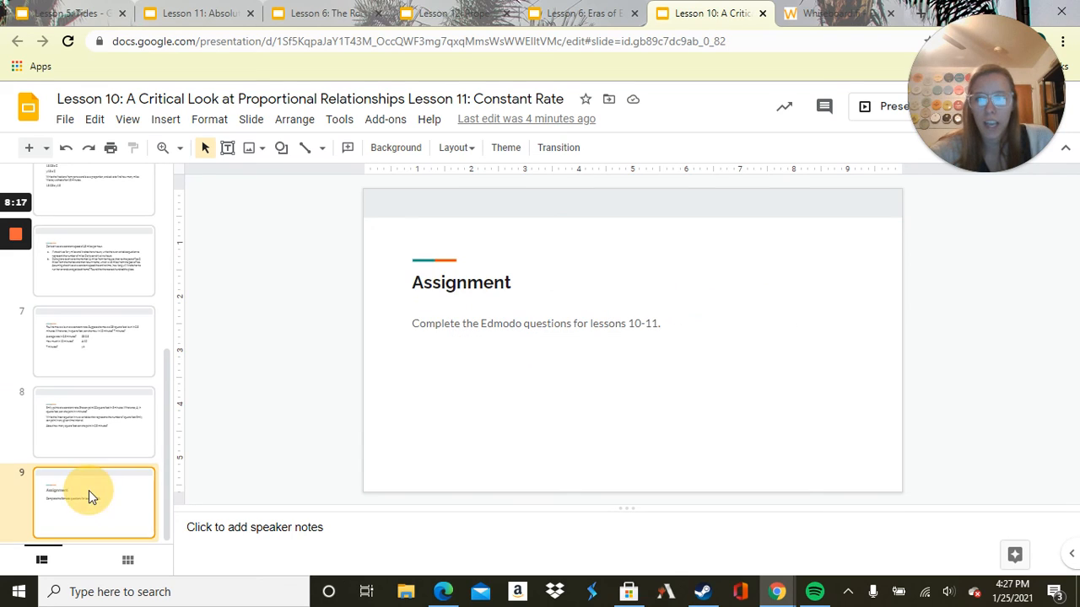